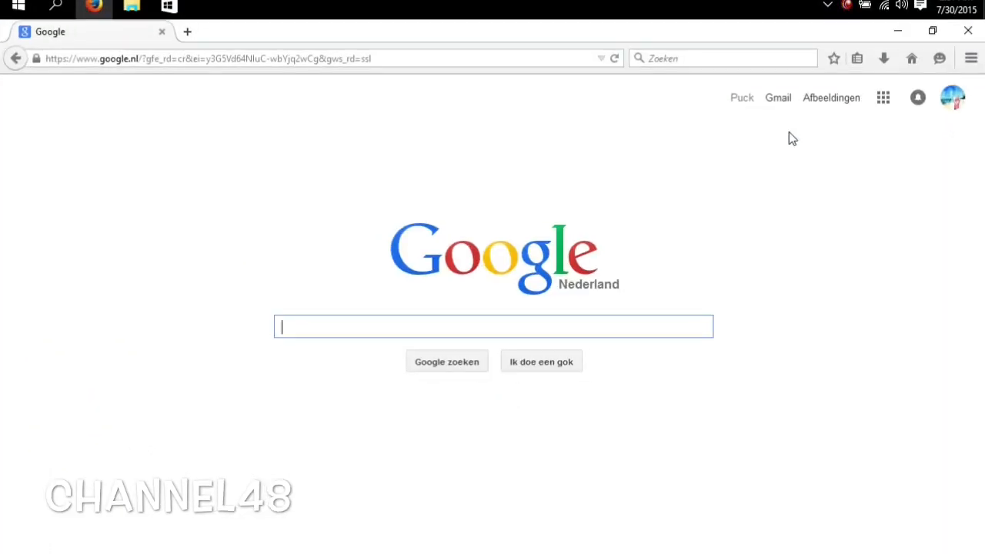
mouse_move(399, 310)
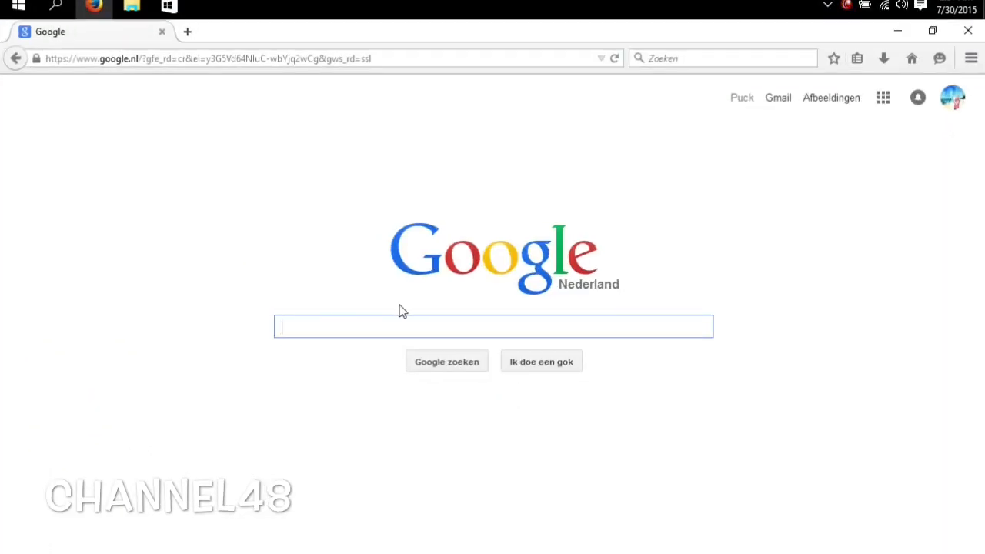
- Search Google for 'comodo internet security free' using the search suggestion
type("comodo internet")
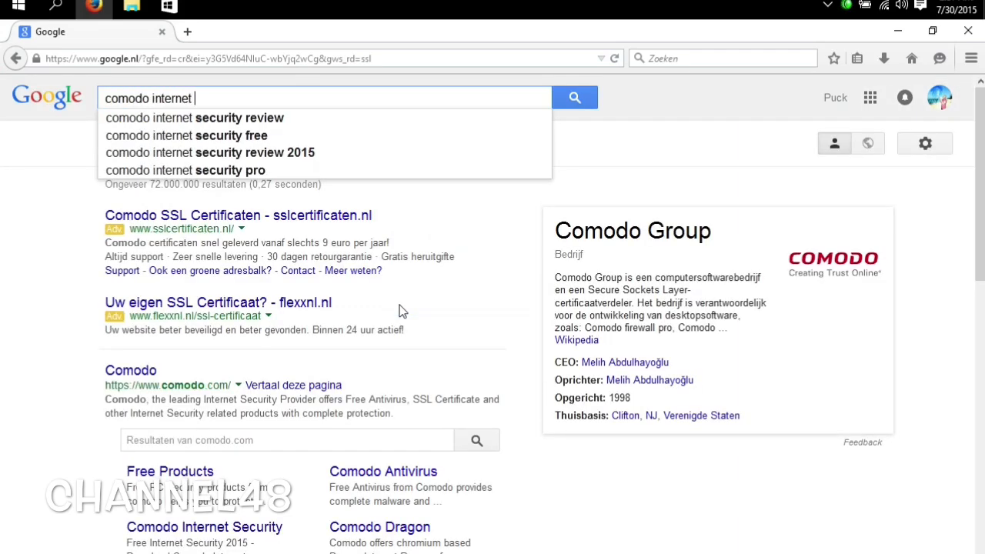
type("security free")
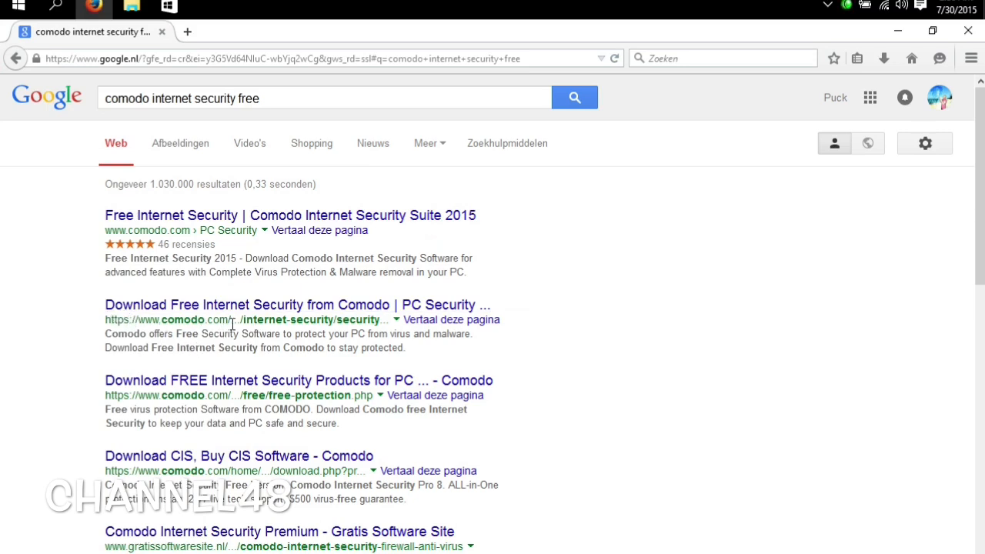
- From Comodo's Free Products page, start the free Internet Security download (cispremium_installer_6114_38.exe)
left_click(297, 305)
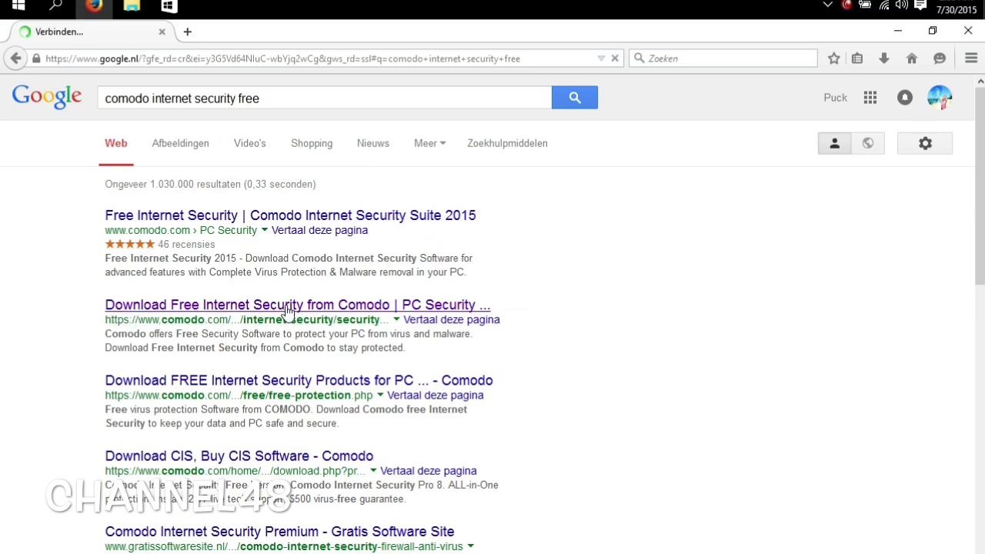
left_click(297, 304)
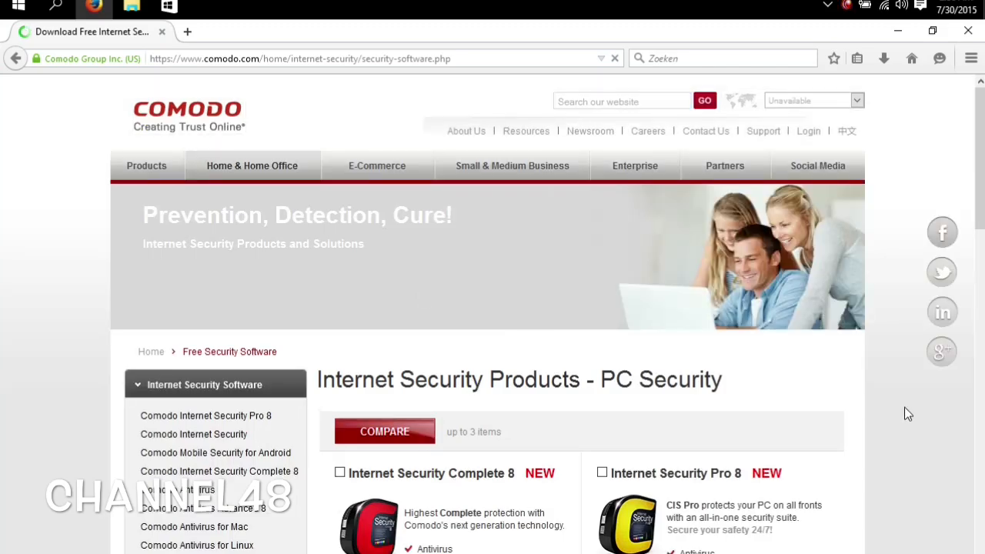
scroll("down", 3)
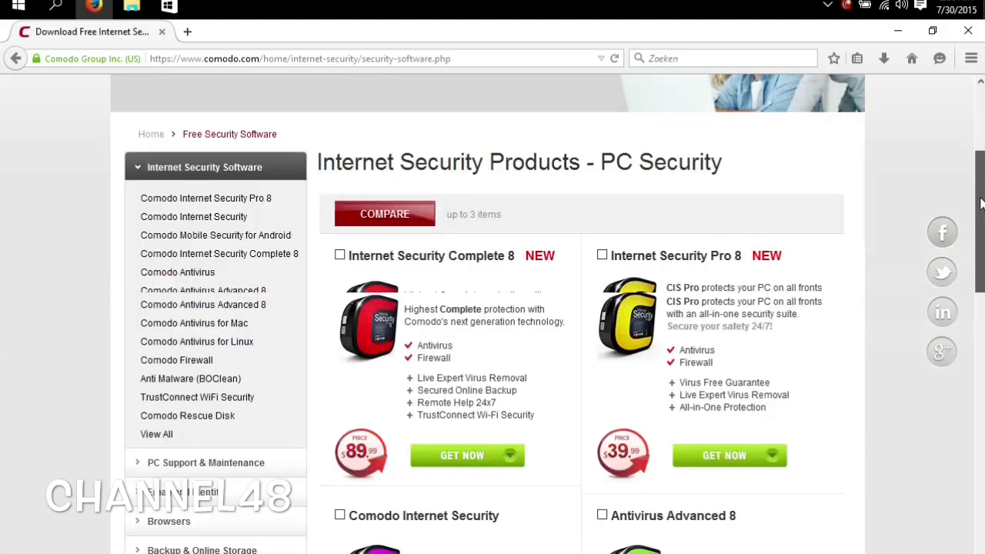
scroll("down", 3)
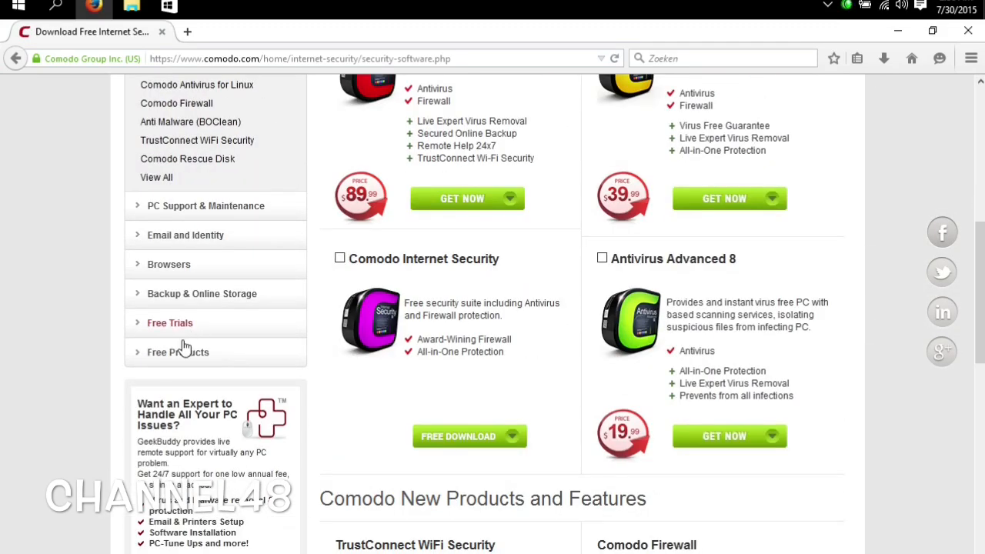
mouse_move(178, 352)
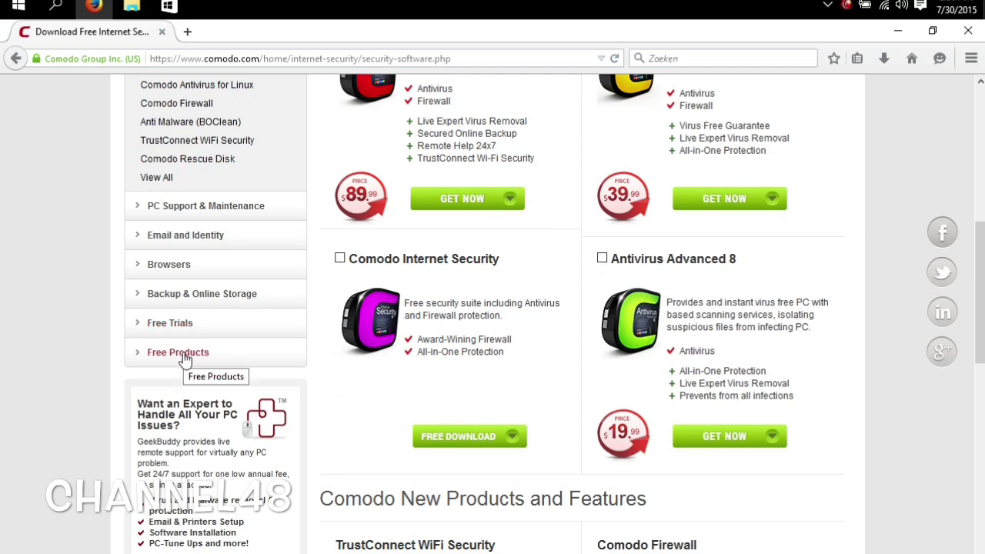
left_click(178, 351)
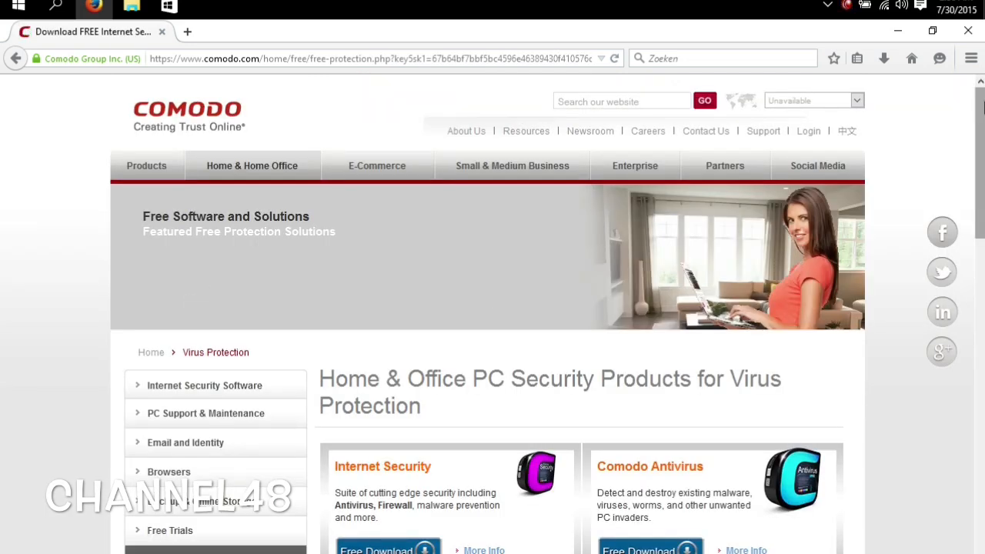
scroll("down", 3)
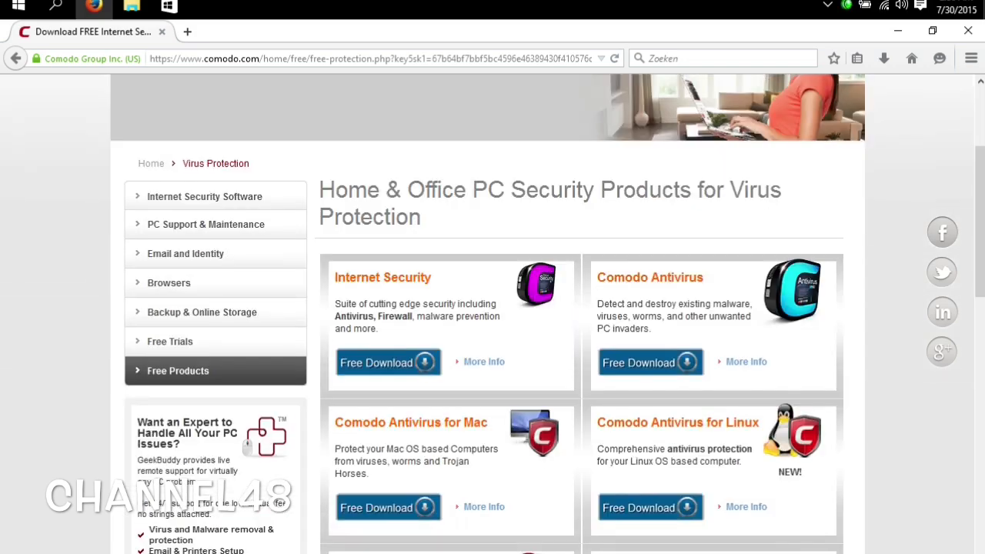
left_click(388, 362)
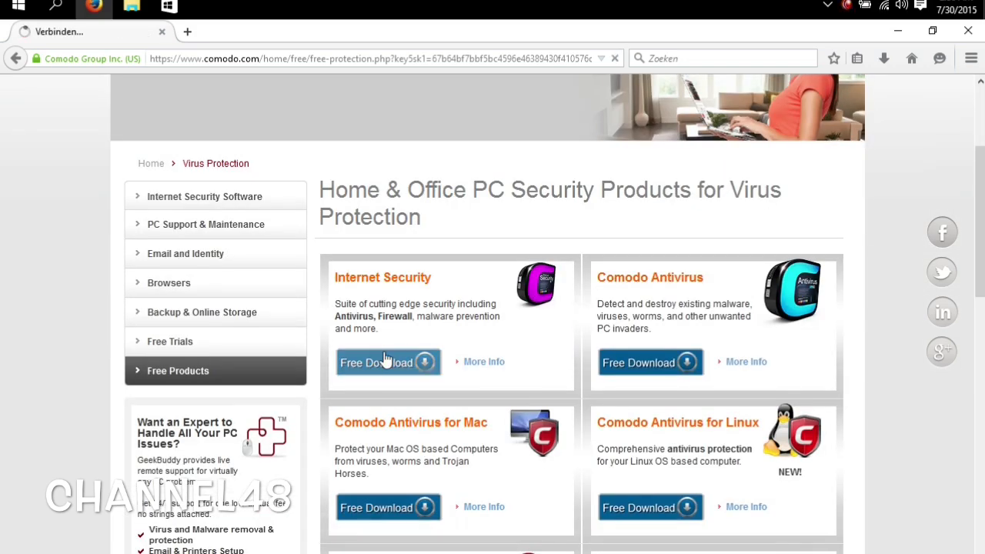
left_click(389, 361)
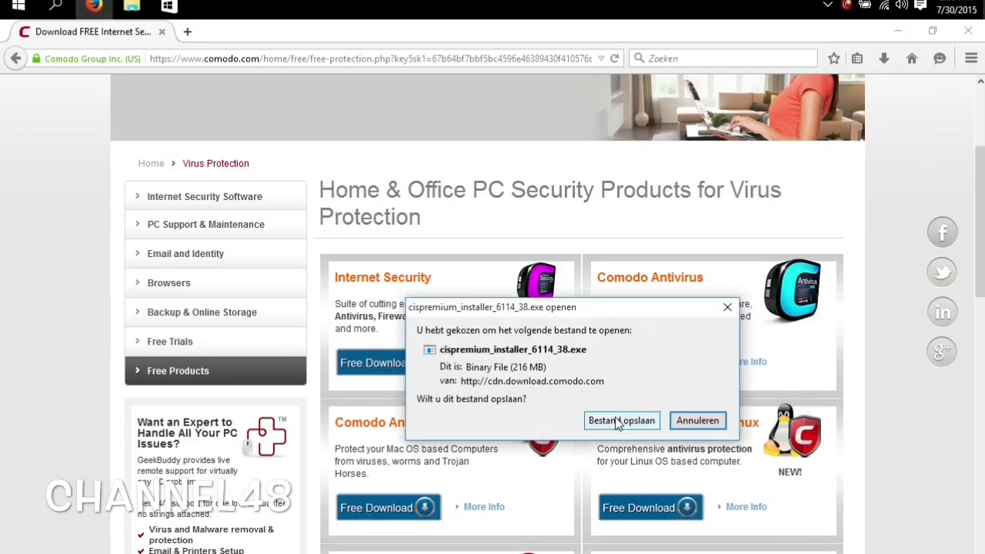
- Save the Comodo installer, then open the WinRAR Benelux site from the address bar
left_click(621, 420)
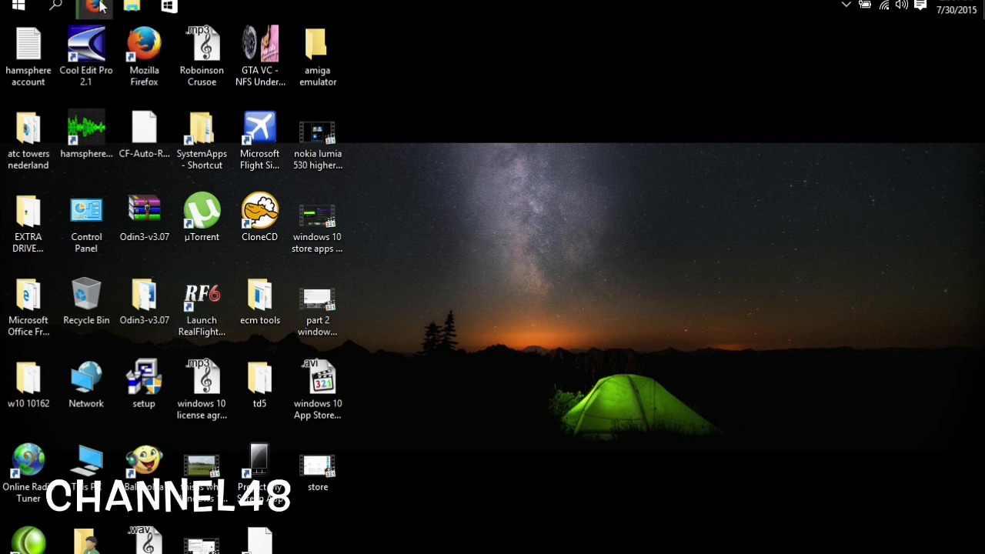
left_click(144, 216)
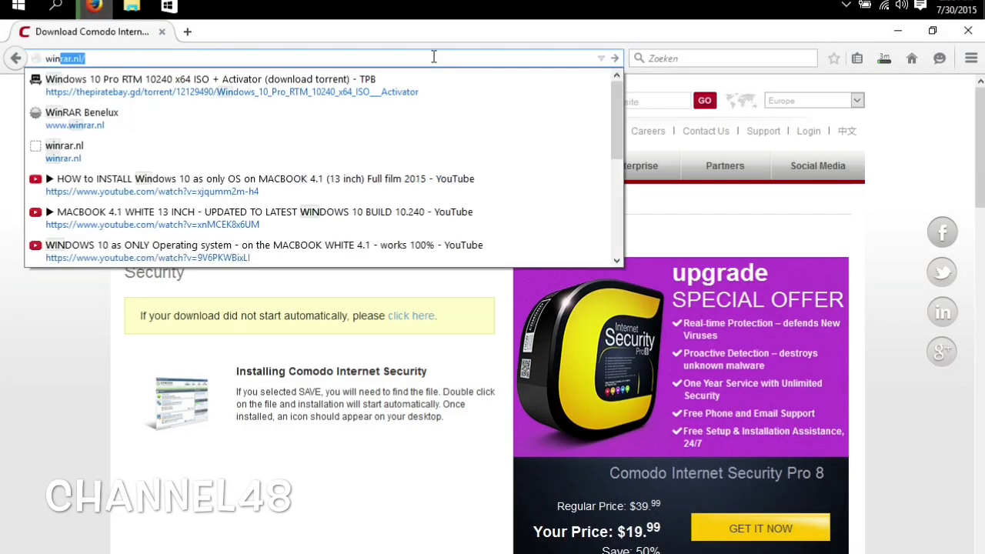
type("winrar.c")
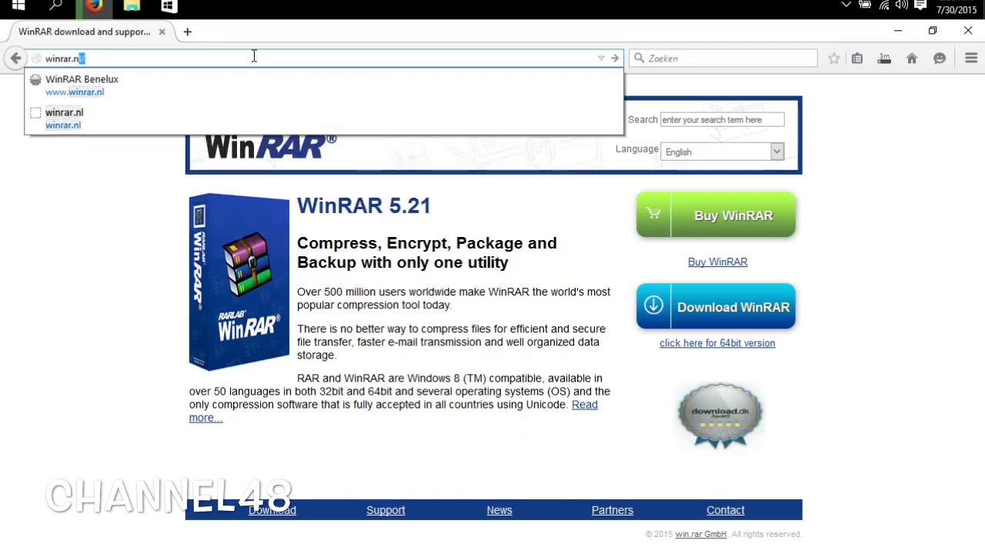
left_click(81, 85)
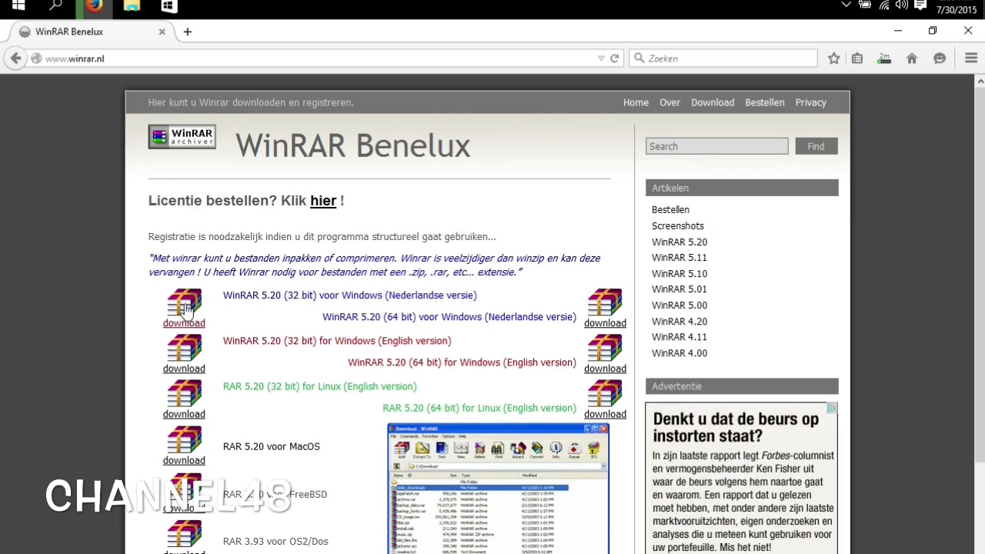
mouse_move(580, 314)
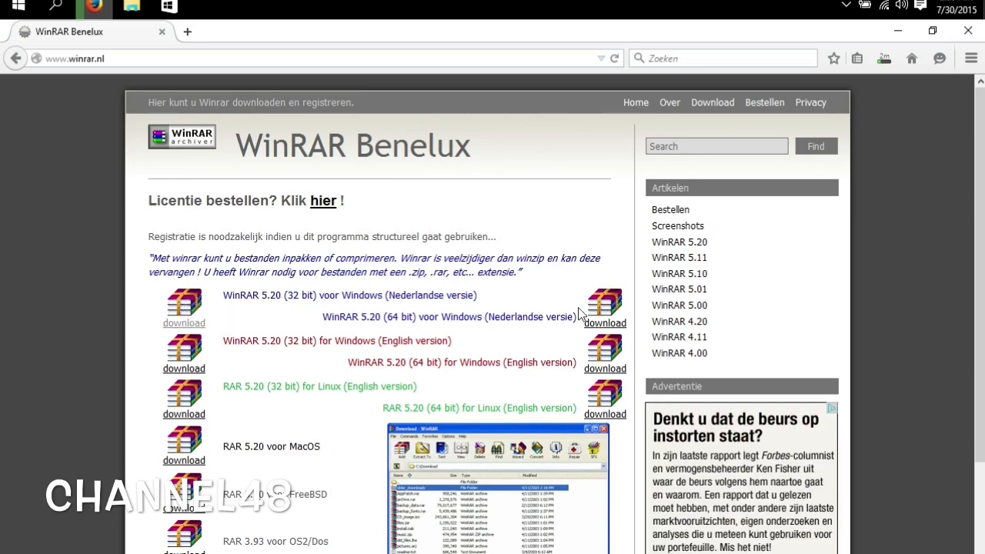
mouse_move(294, 310)
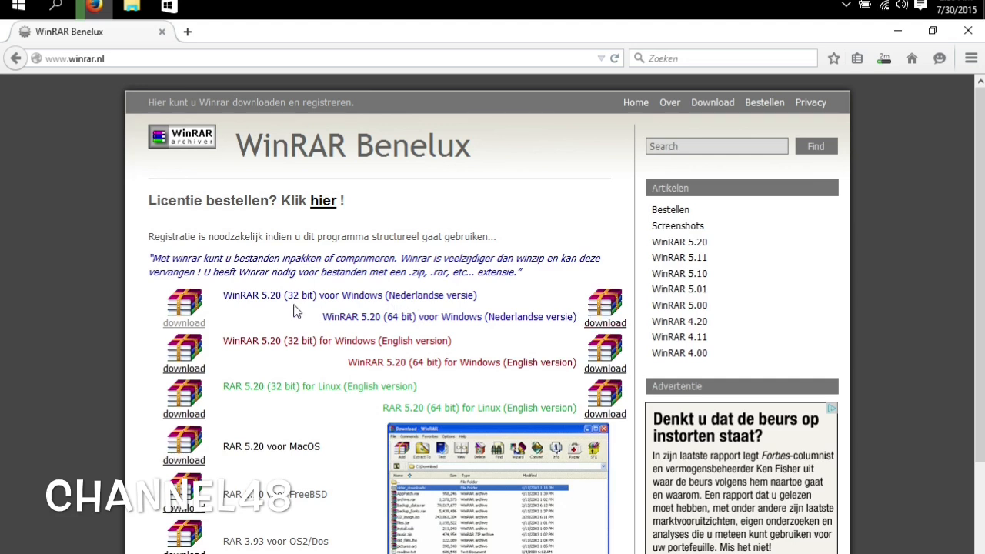
mouse_move(660, 299)
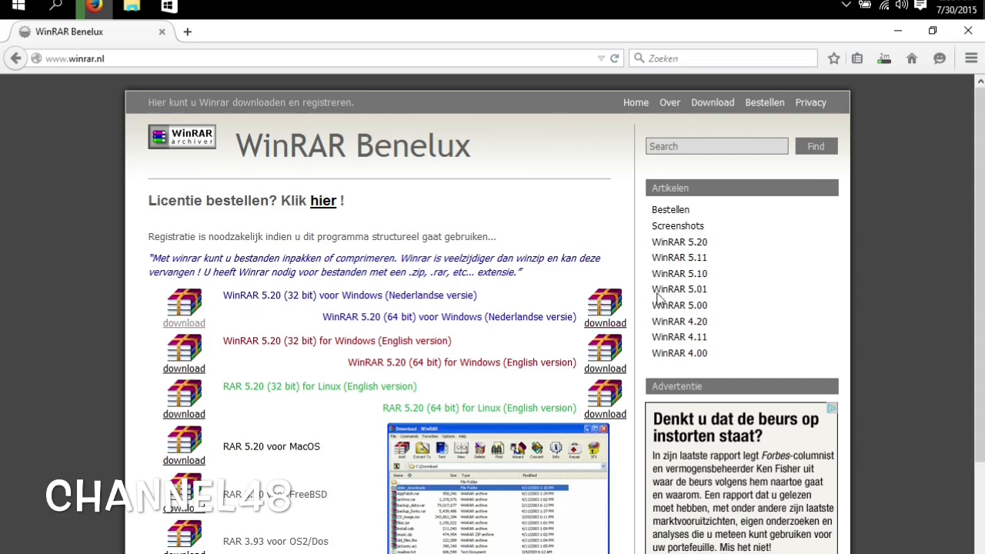
mouse_move(599, 100)
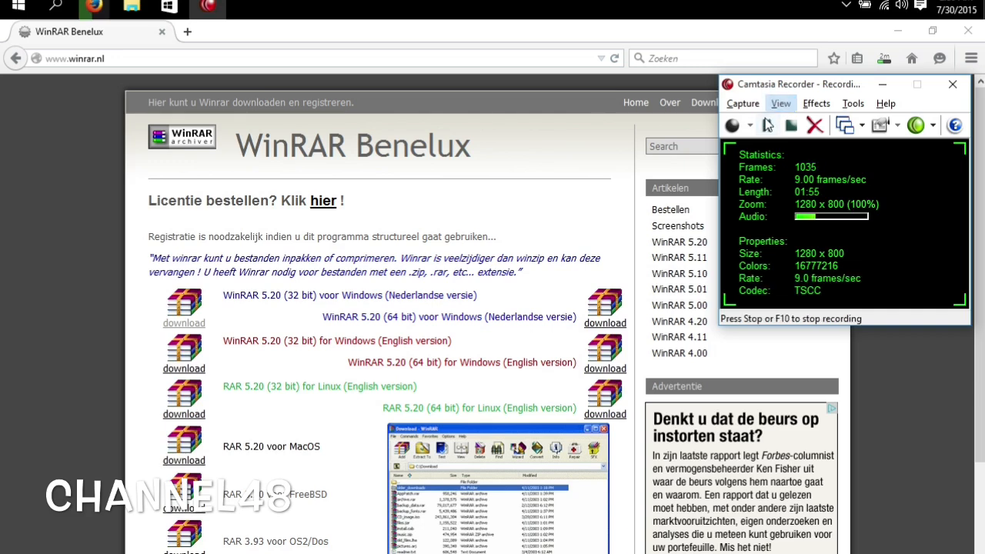
mouse_move(767, 125)
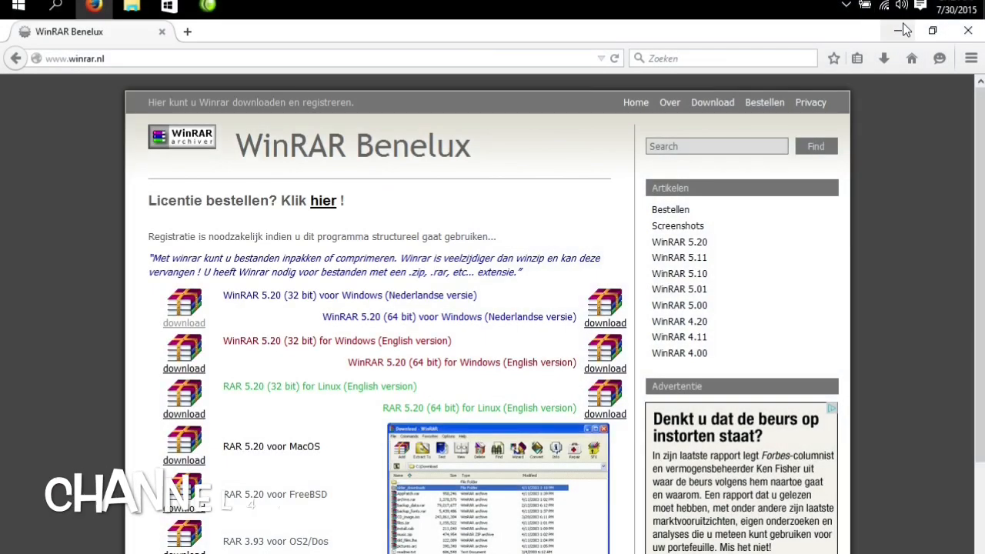
- Open the Downloads folder from Firefox and copy cispremium_installer_6114_38 to the desktop
left_click(883, 57)
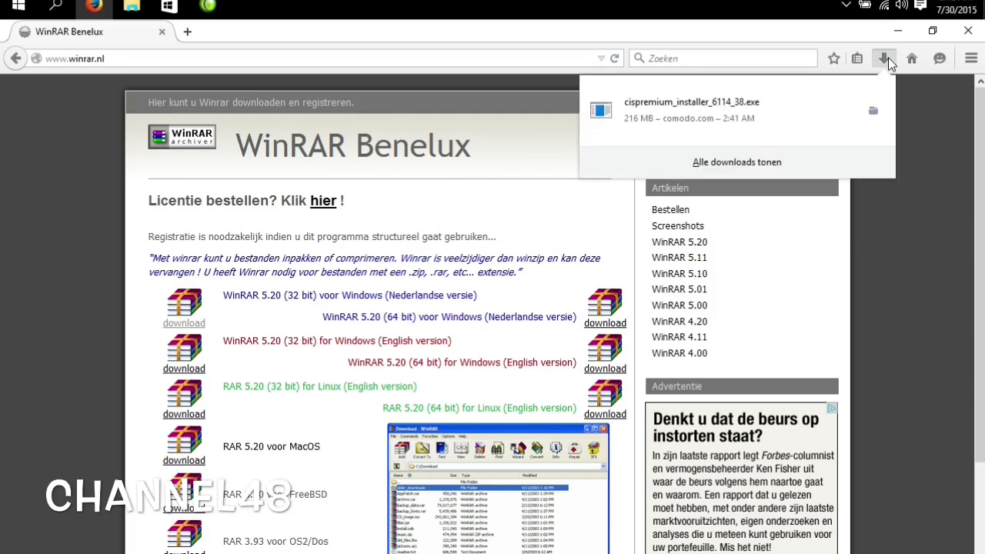
left_click(883, 58)
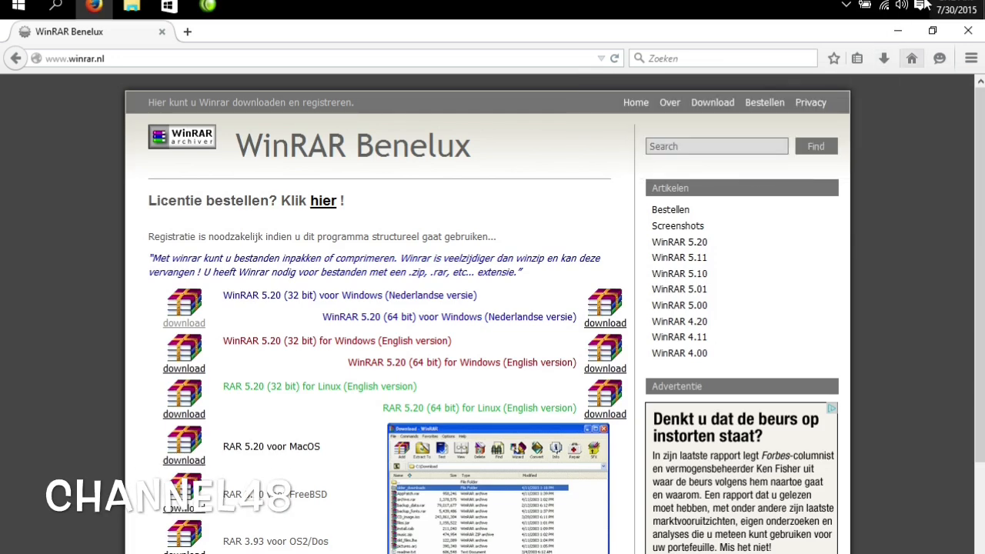
left_click(883, 57)
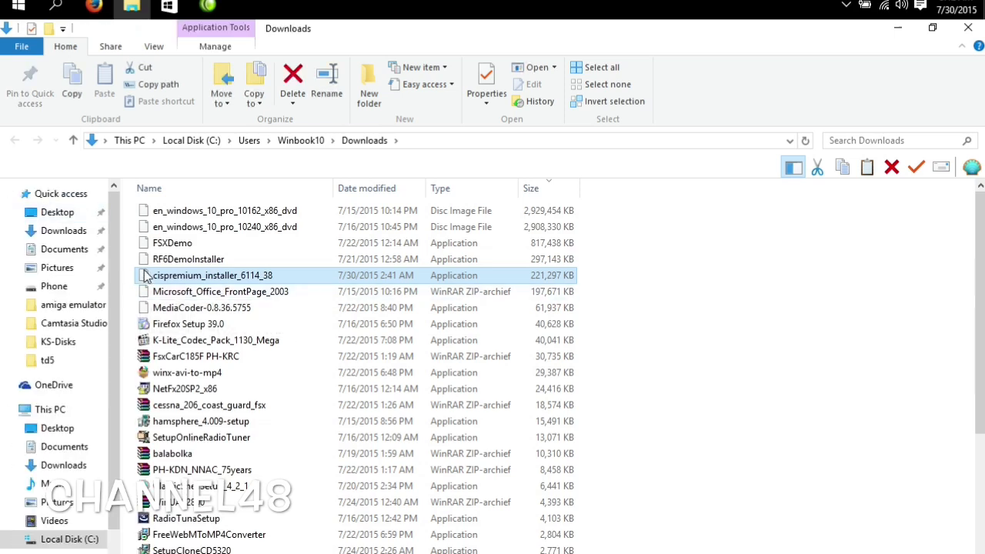
mouse_move(211, 275)
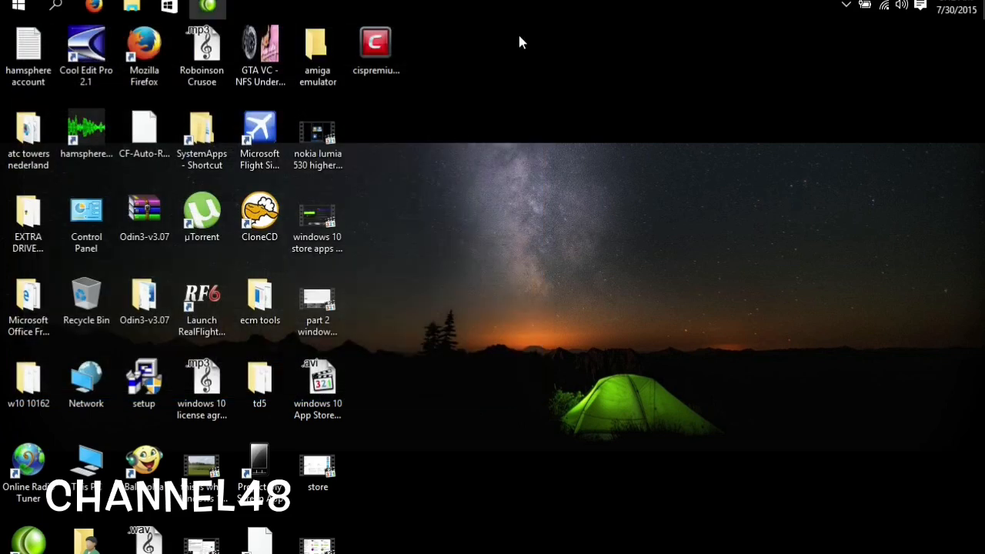
left_click(375, 46)
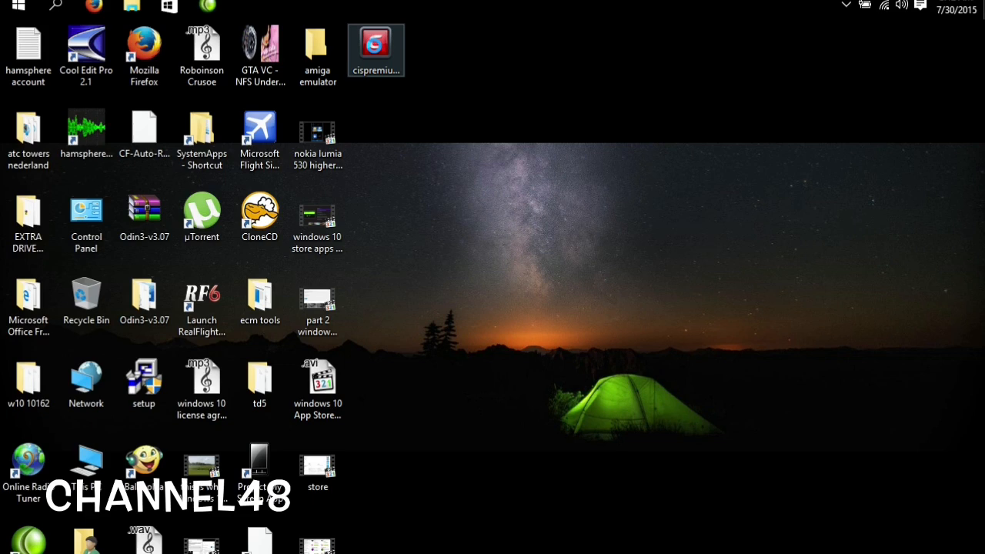
- Extract cispremium_installer with WinRAR's 'Uitpakken in cispremium_installer_6114_38\' option
left_click(375, 49)
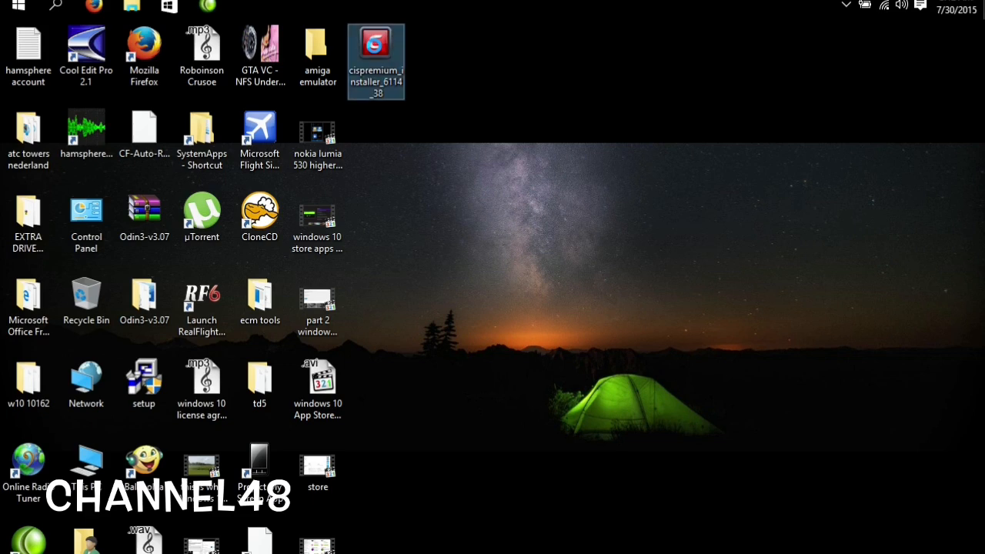
right_click(375, 61)
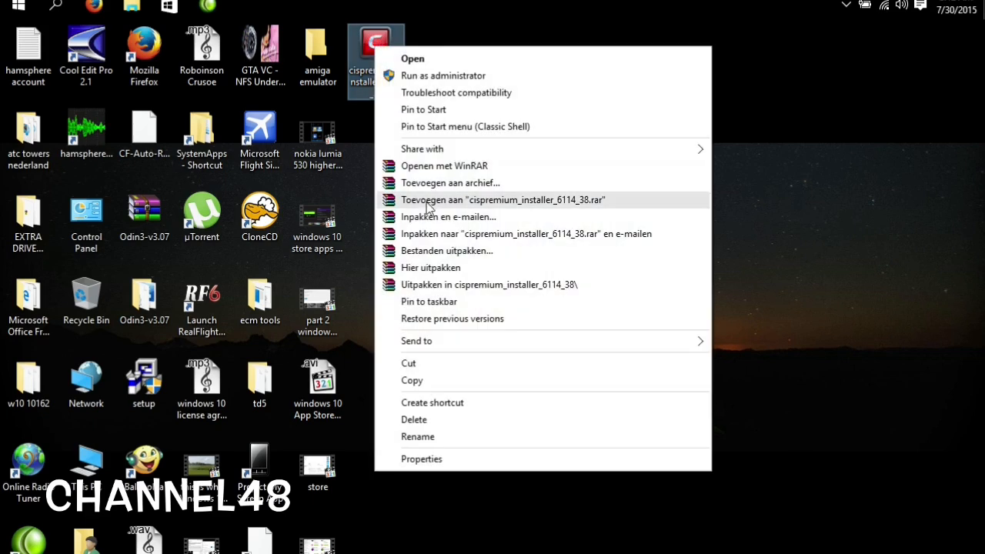
mouse_move(431, 267)
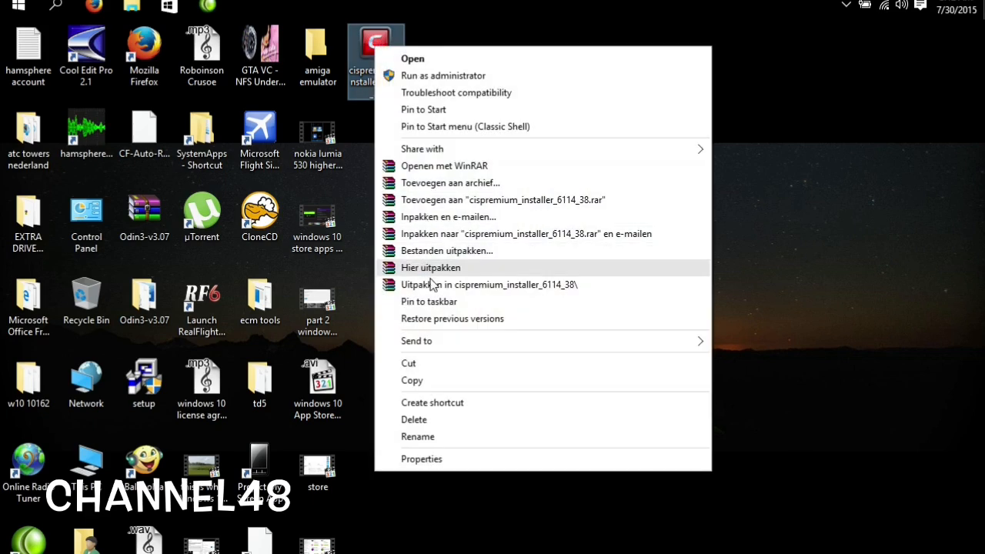
mouse_move(431, 284)
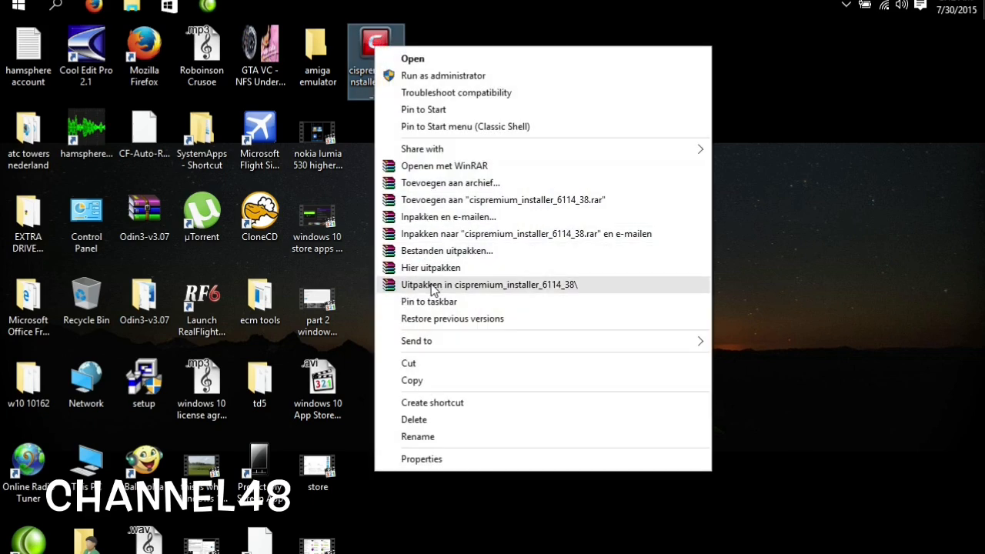
mouse_move(492, 291)
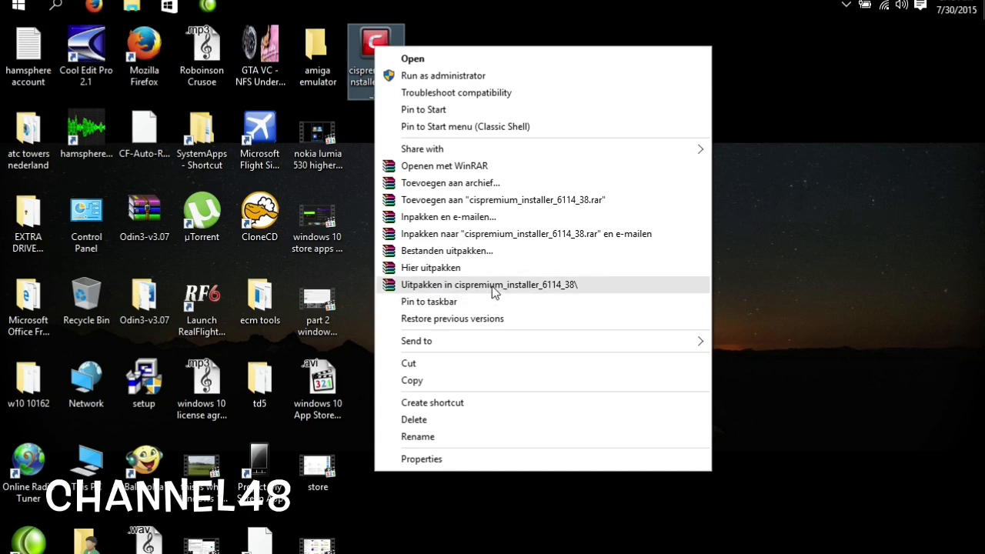
left_click(489, 285)
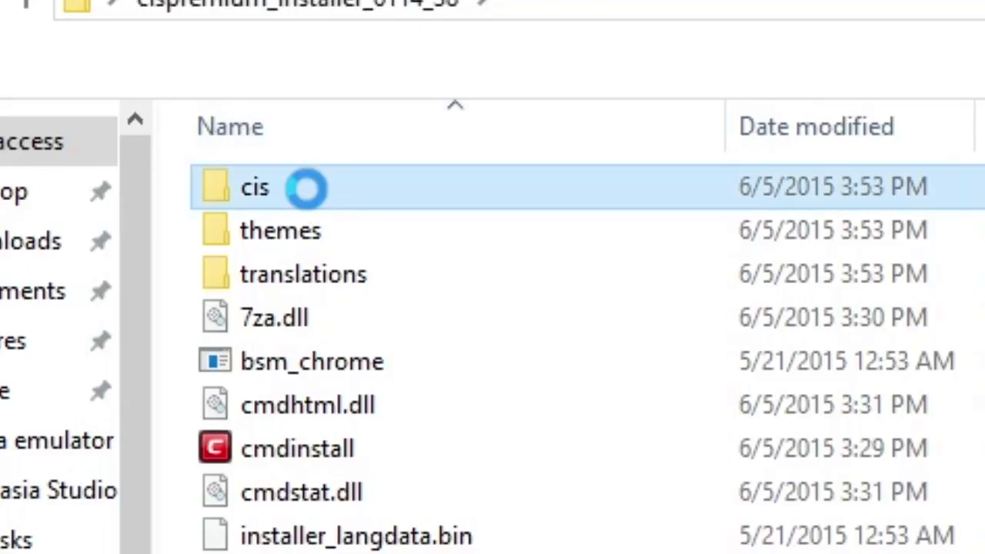
- Navigate to cis\download\installs\xml_binaries and select the cis_setup_x86 installer
double_click(254, 186)
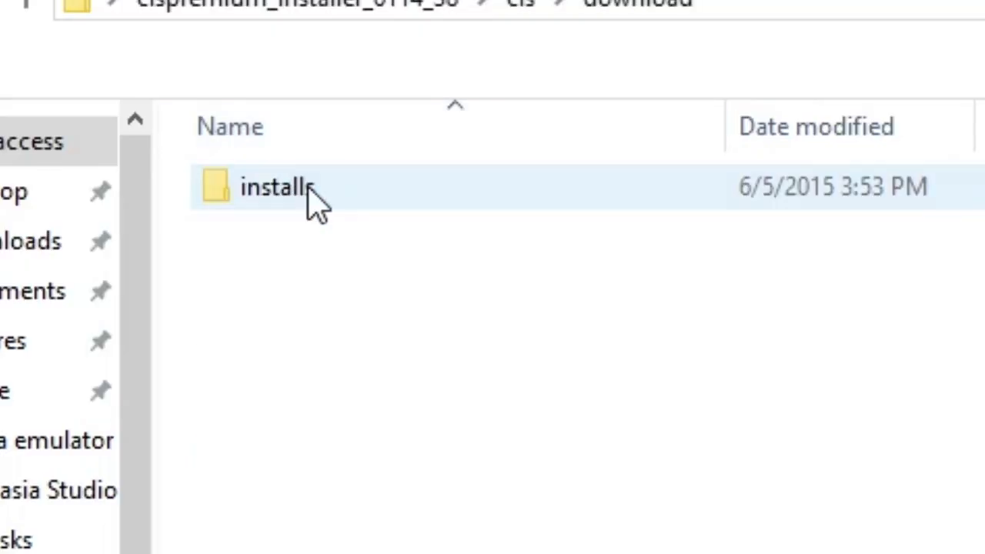
double_click(273, 186)
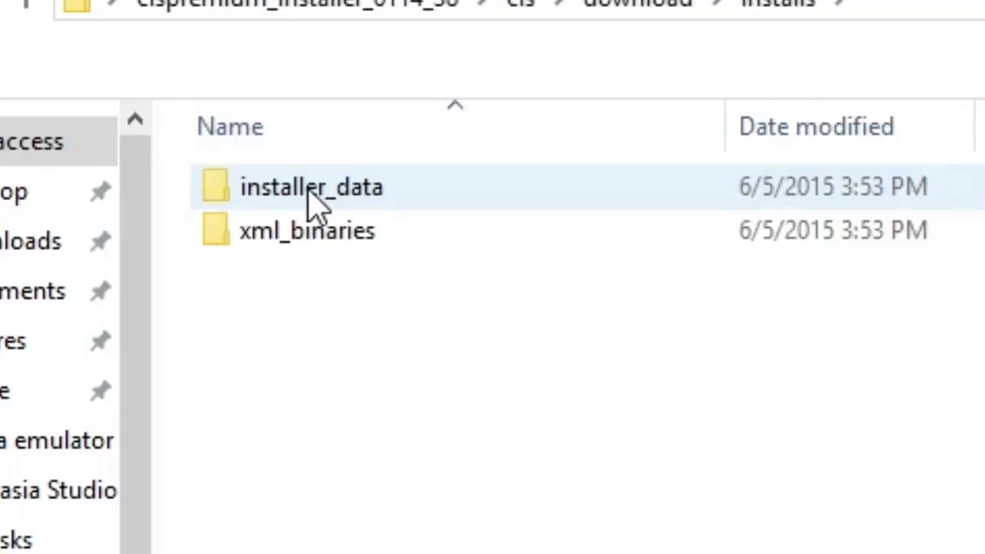
double_click(306, 229)
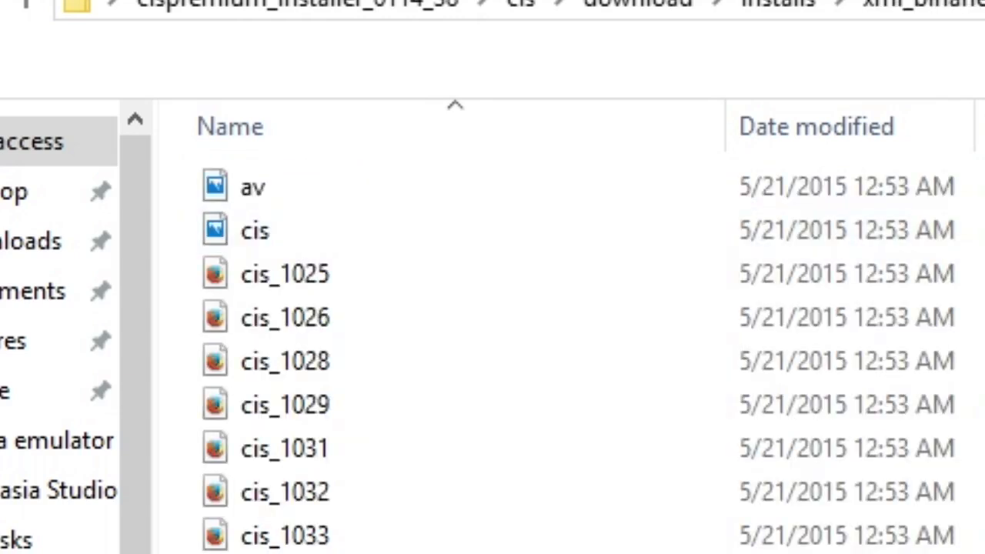
scroll("down", 3)
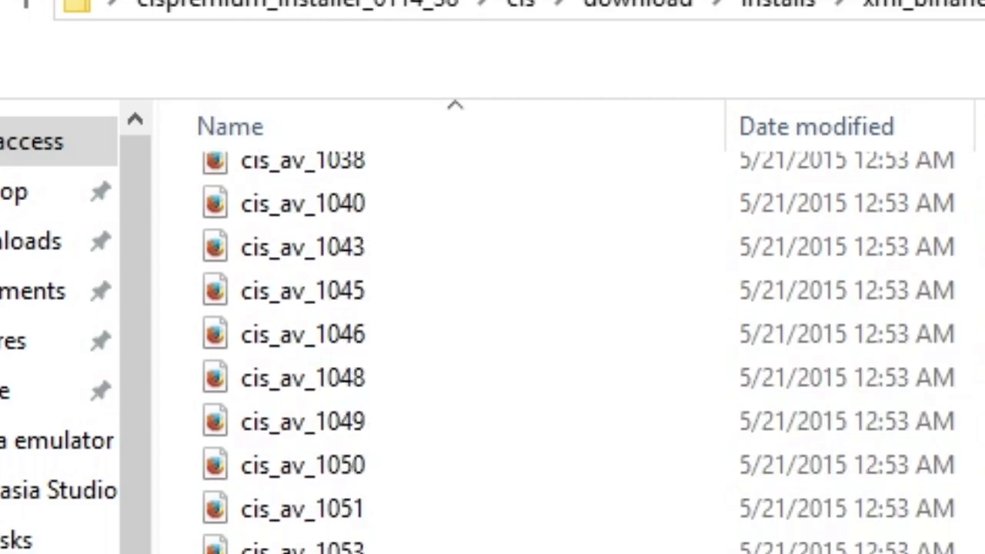
scroll("down", 3)
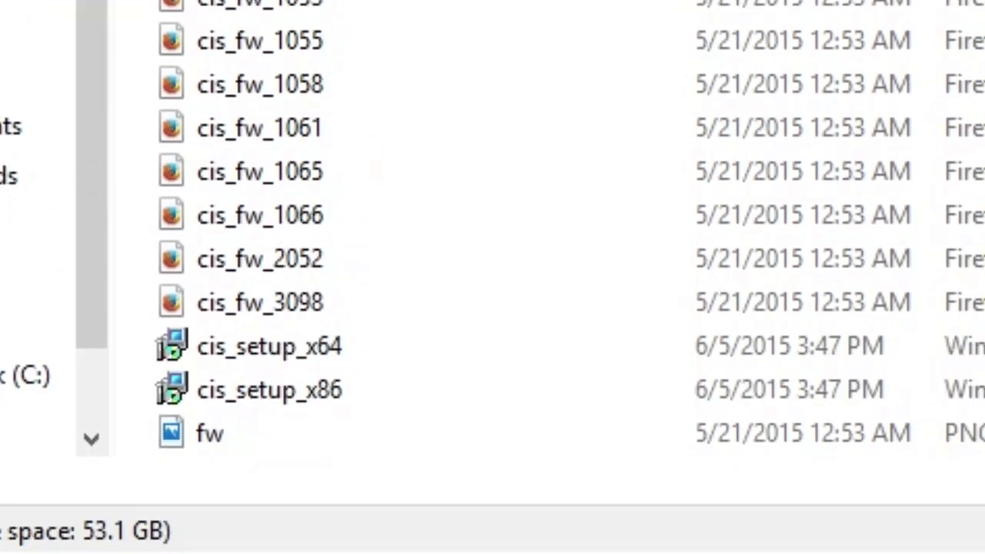
left_click(269, 346)
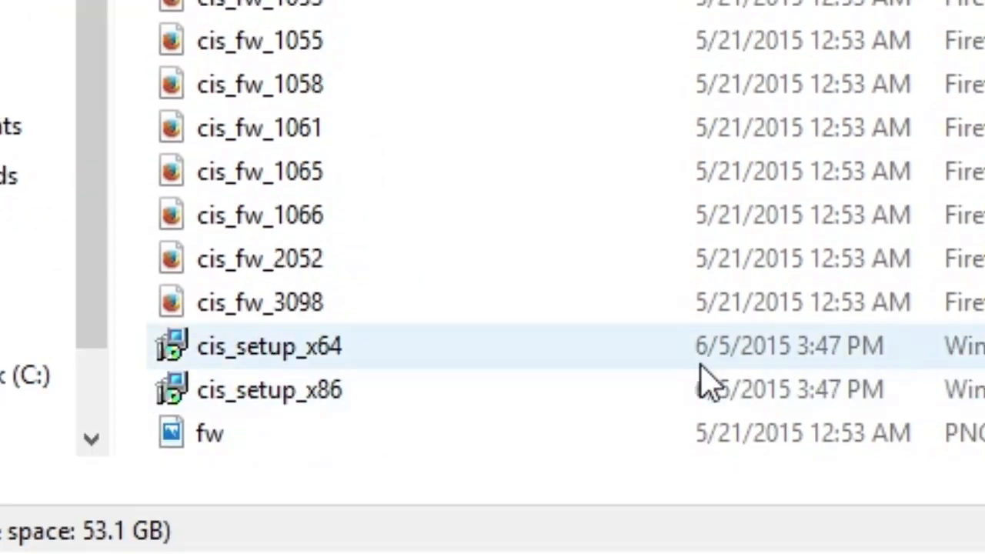
left_click(269, 389)
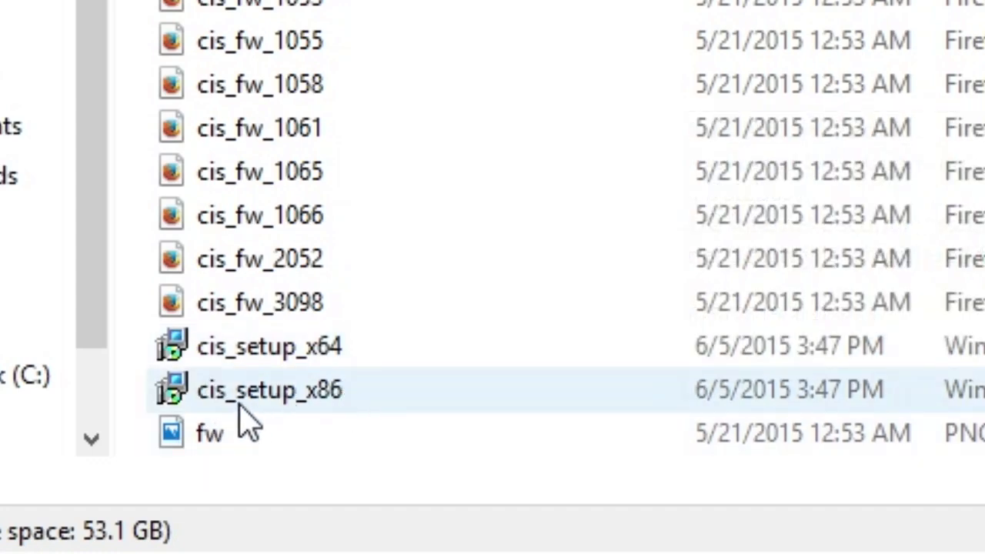
mouse_move(392, 404)
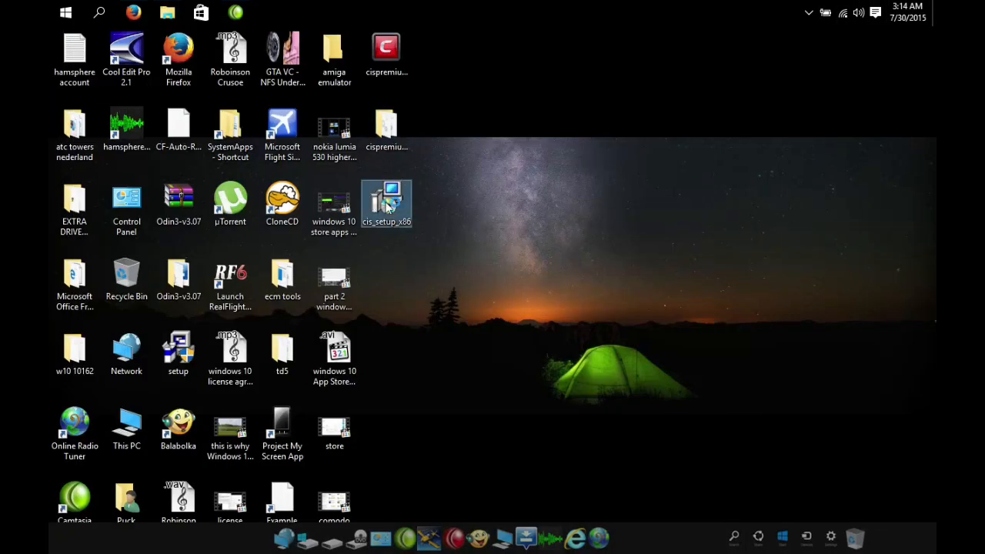
- Launch cis_setup_x86 and allow it to run past the security warning
double_click(386, 201)
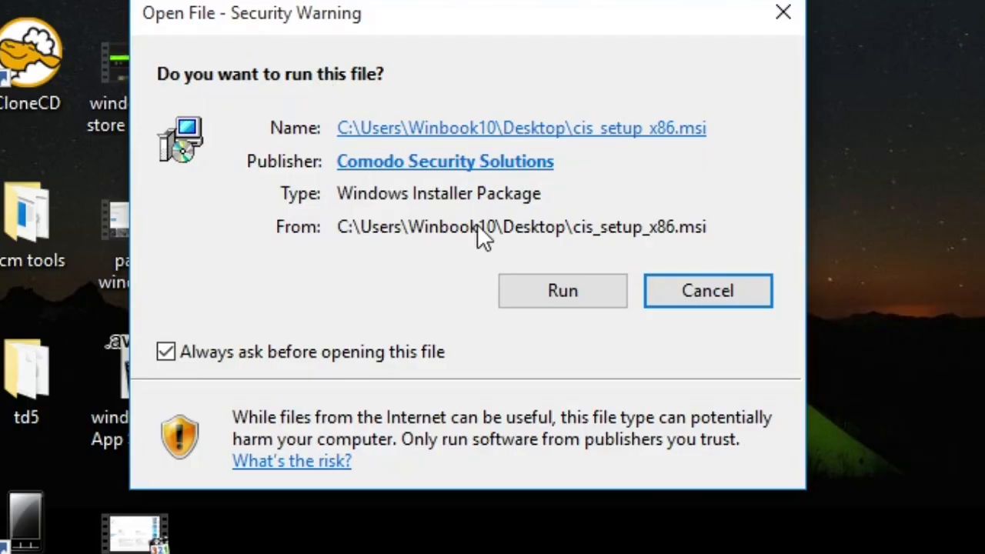
left_click(561, 291)
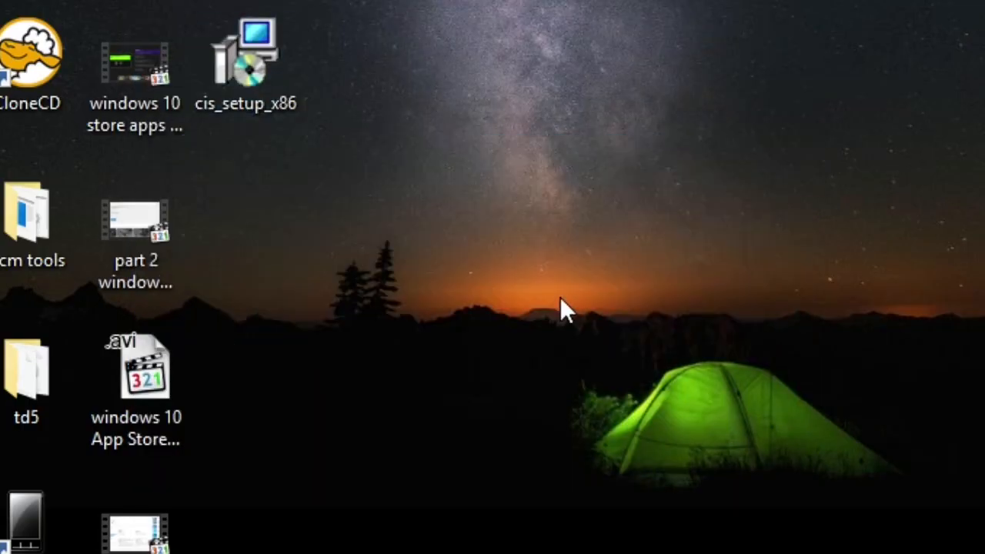
double_click(241, 58)
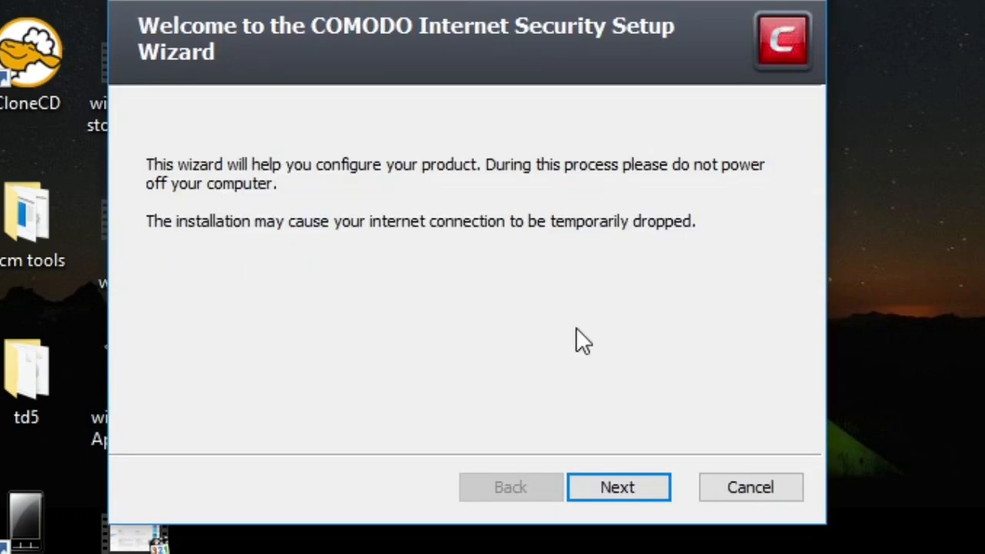
mouse_move(285, 119)
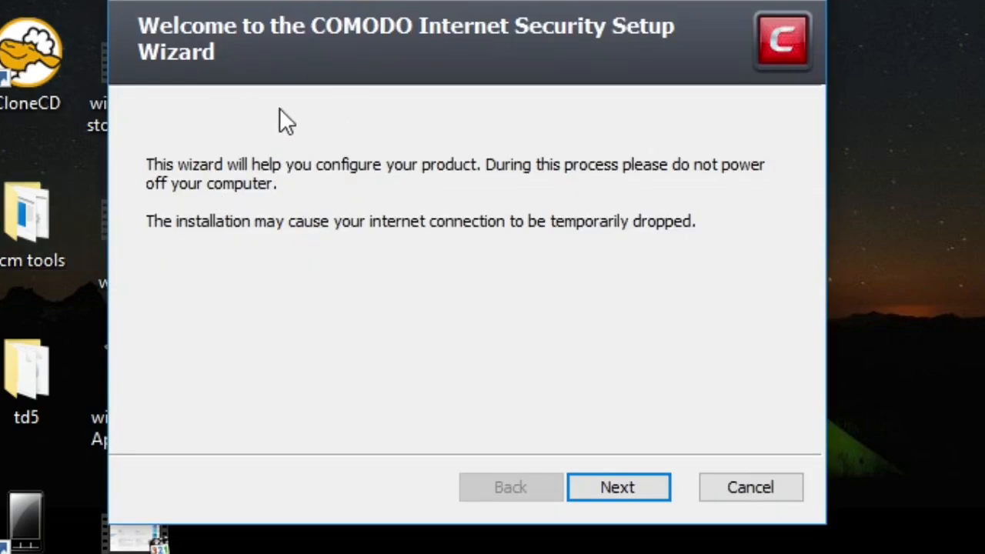
mouse_move(483, 123)
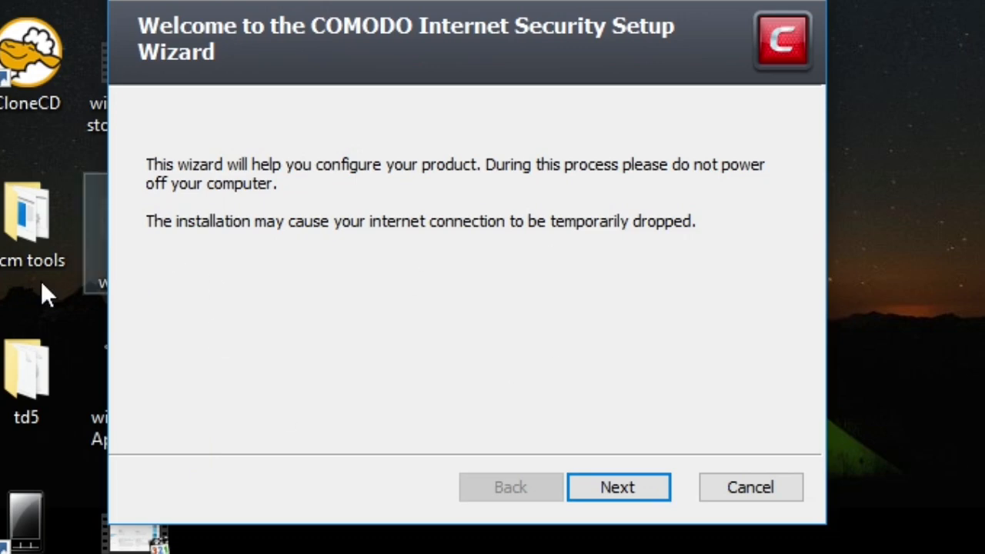
mouse_move(427, 435)
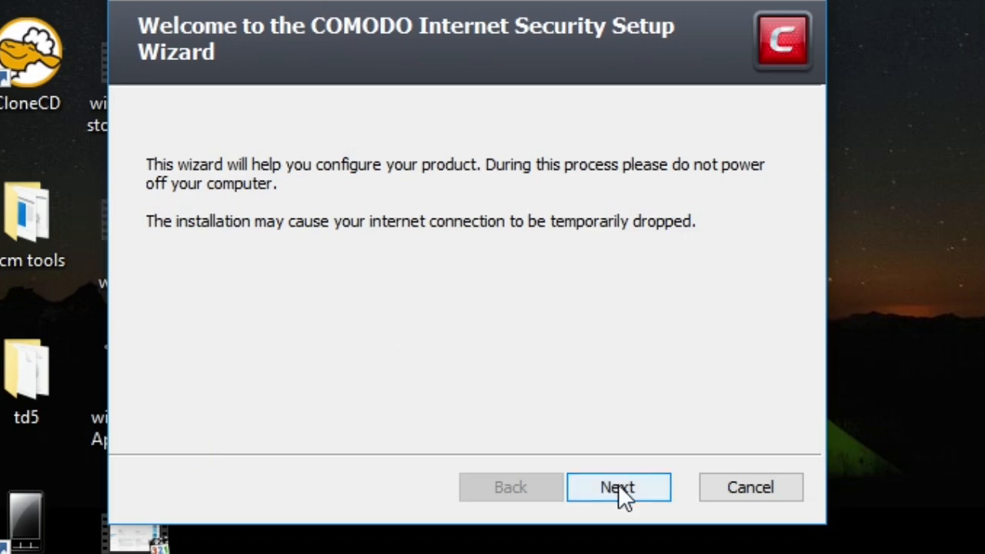
- Move past the welcome page and accept the license terms
left_click(618, 487)
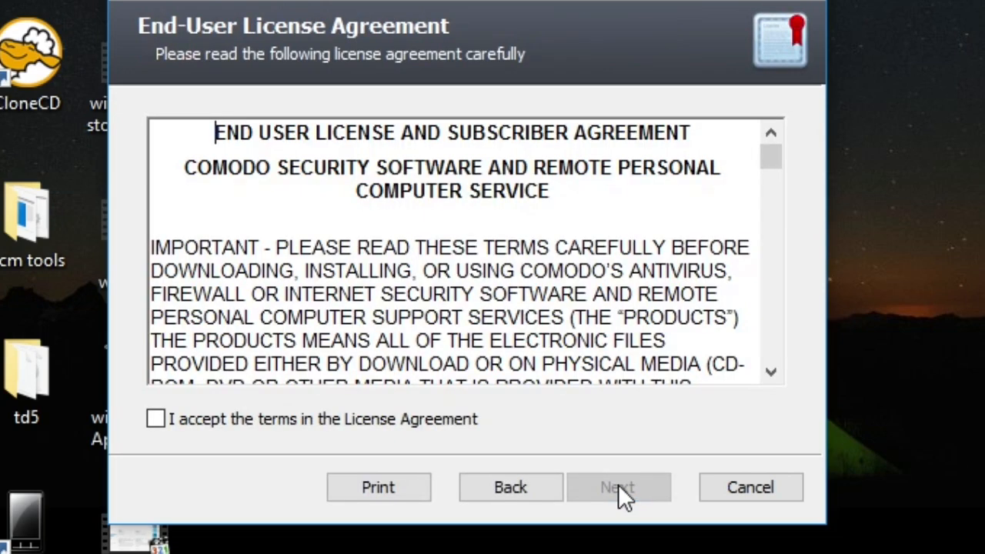
left_click(155, 418)
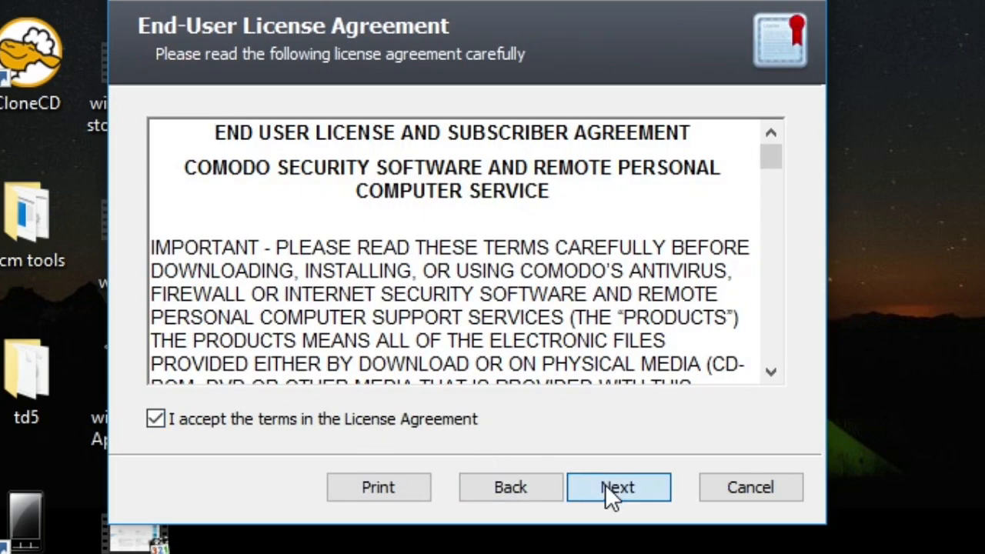
left_click(618, 486)
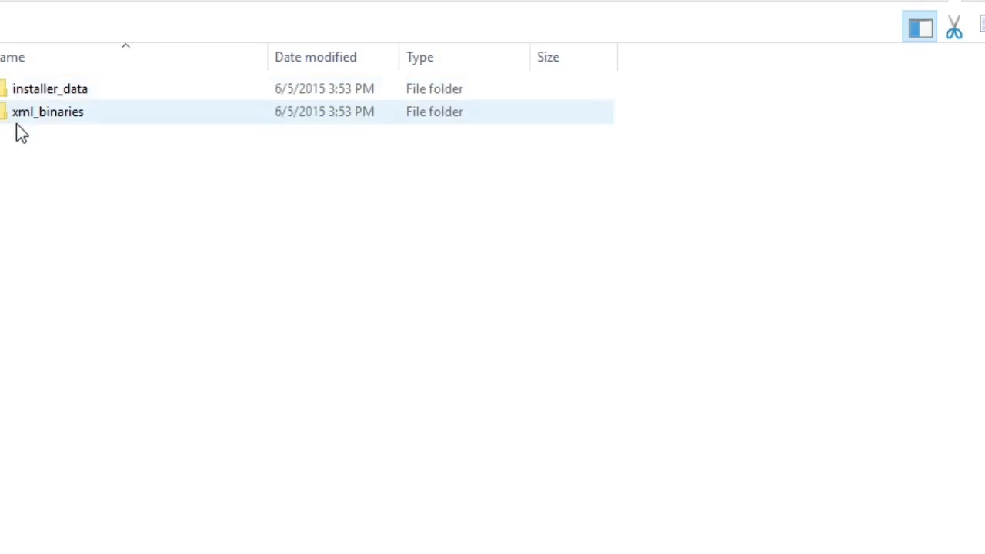
left_click(50, 89)
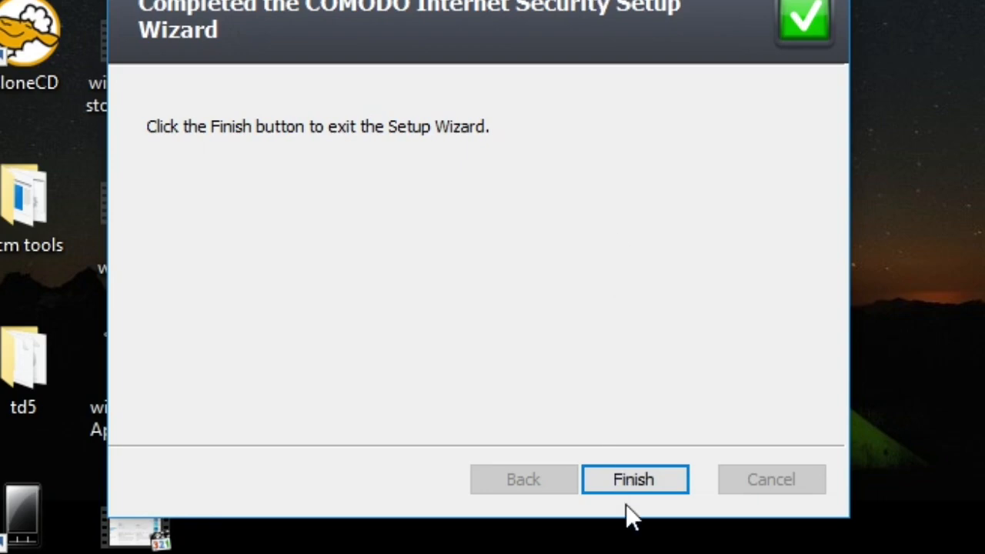
mouse_move(631, 496)
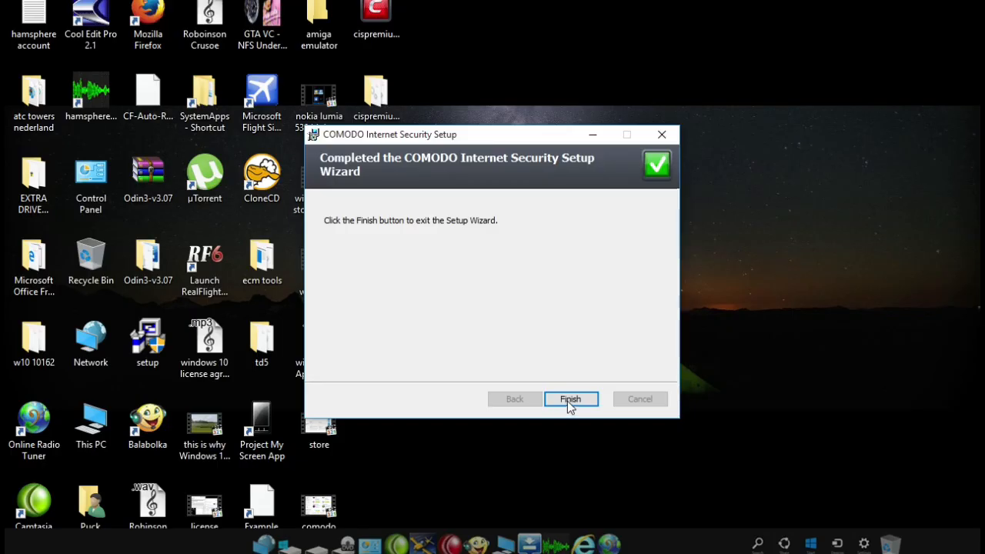
mouse_move(567, 400)
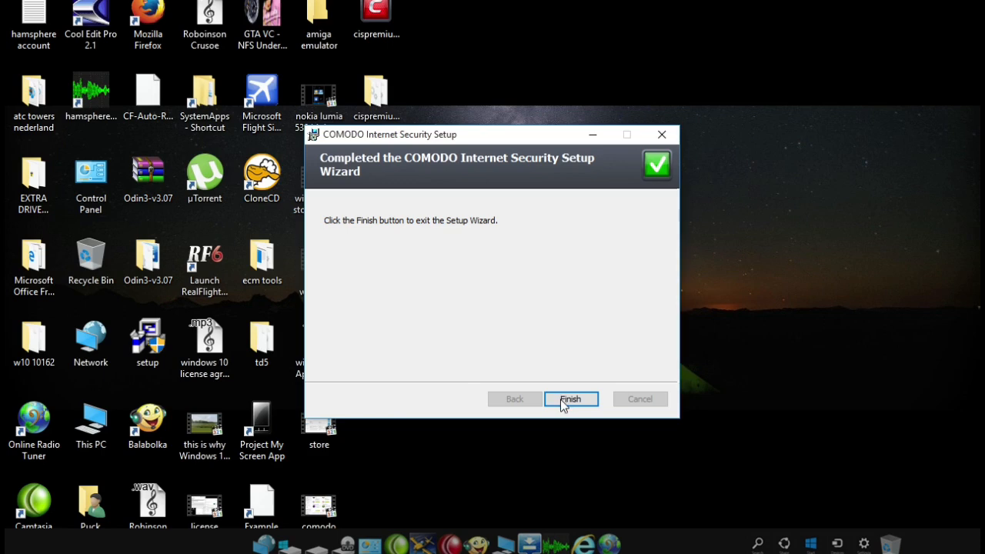
- Click Finish to close the completed COMODO Internet Security Setup Wizard
left_click(570, 398)
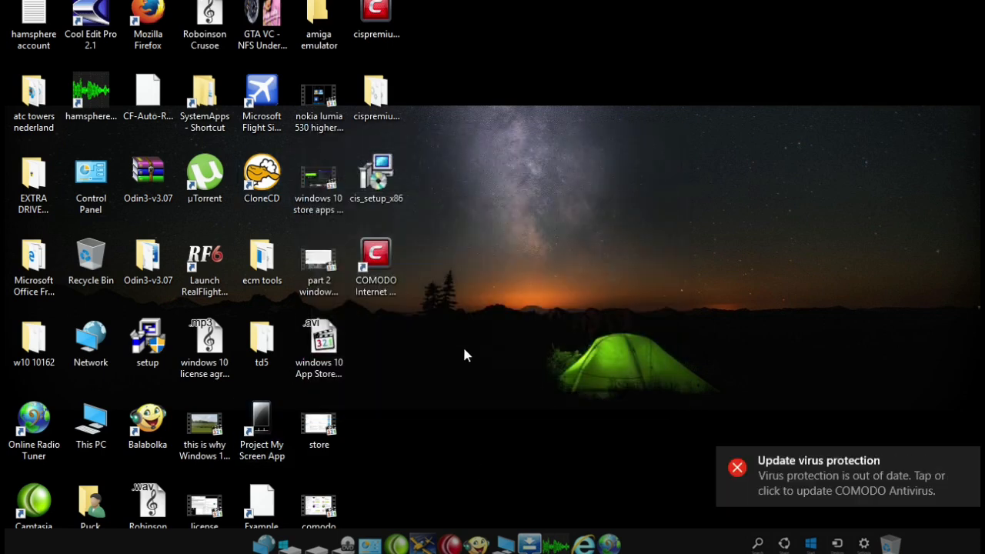
mouse_move(373, 343)
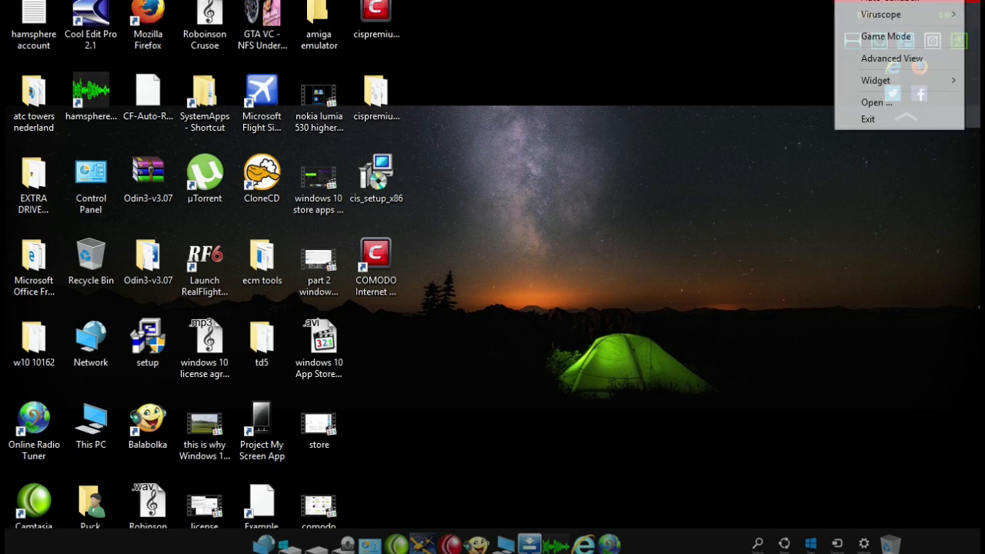
mouse_move(875, 80)
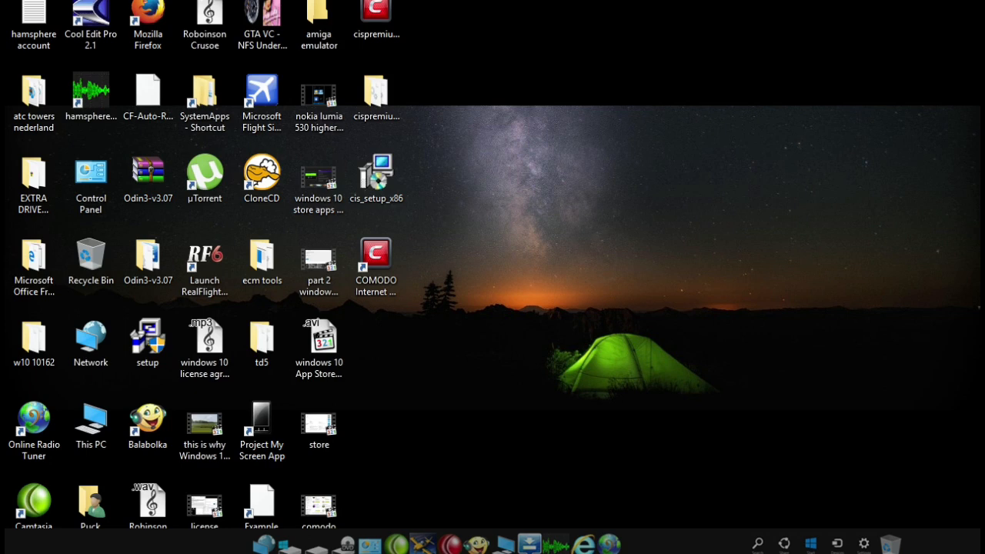
- Start and abort the signature download via Fix It!, and postpone the restart
double_click(375, 256)
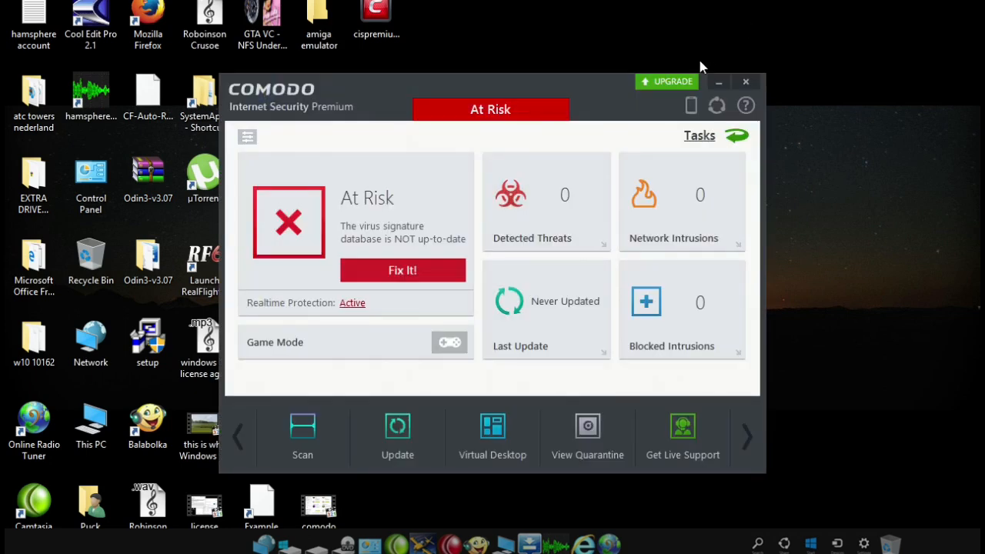
left_click(302, 426)
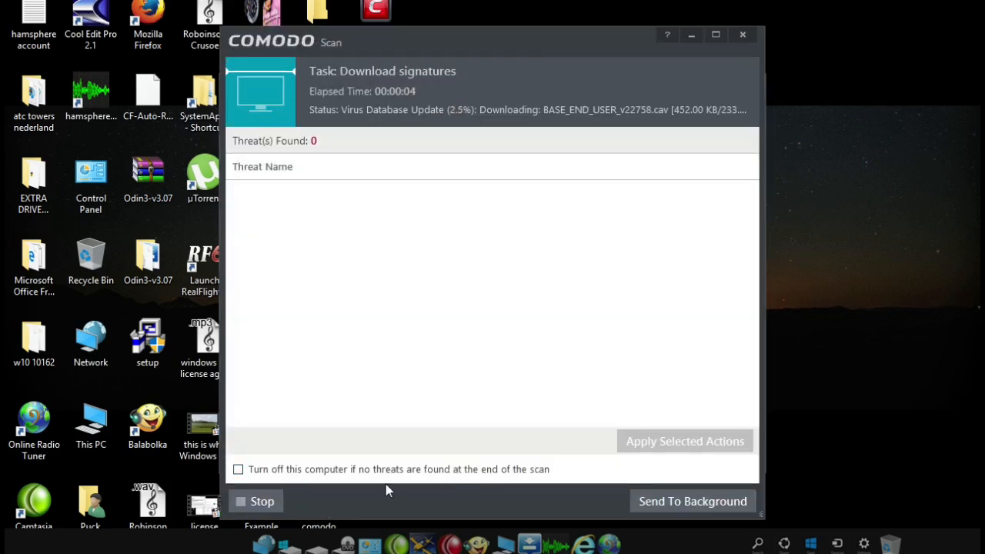
left_click(261, 501)
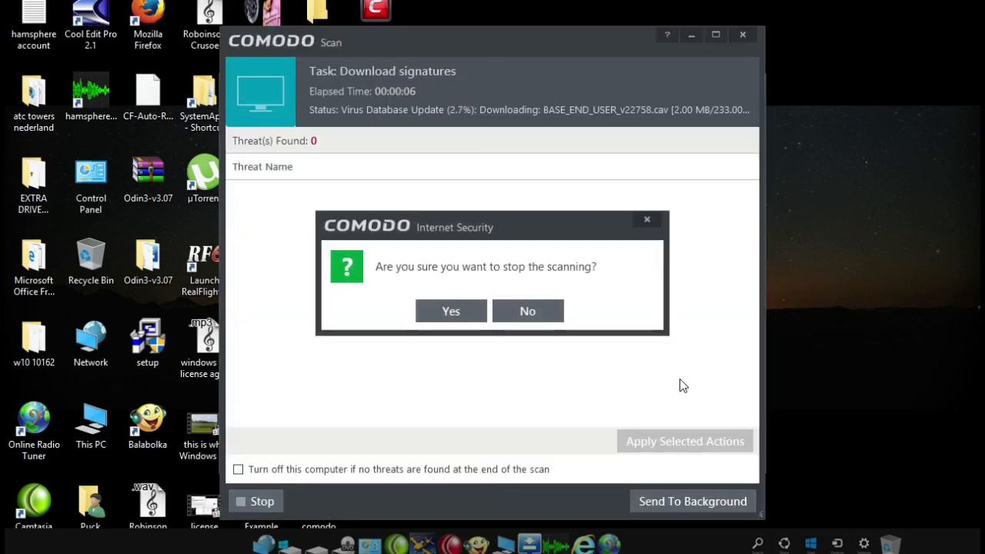
left_click(451, 311)
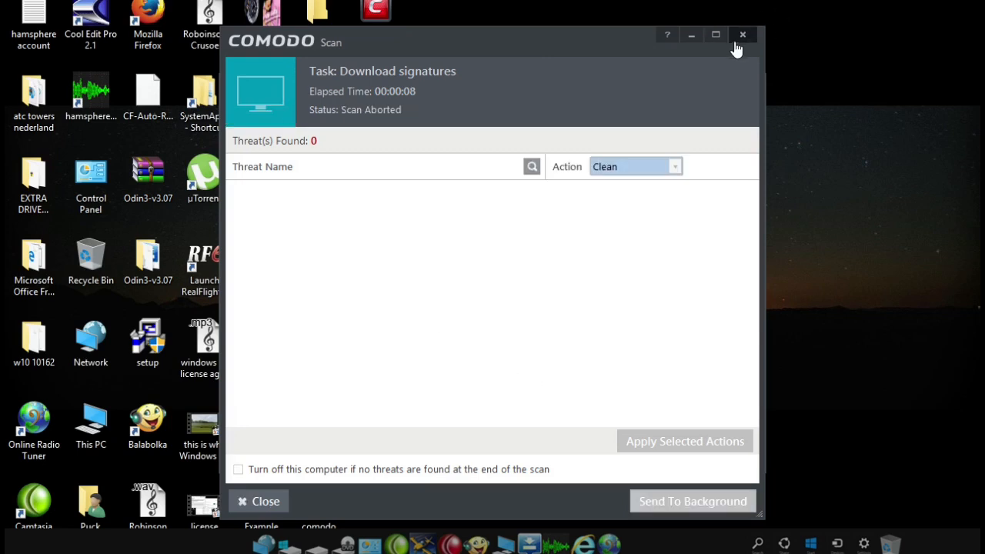
left_click(742, 34)
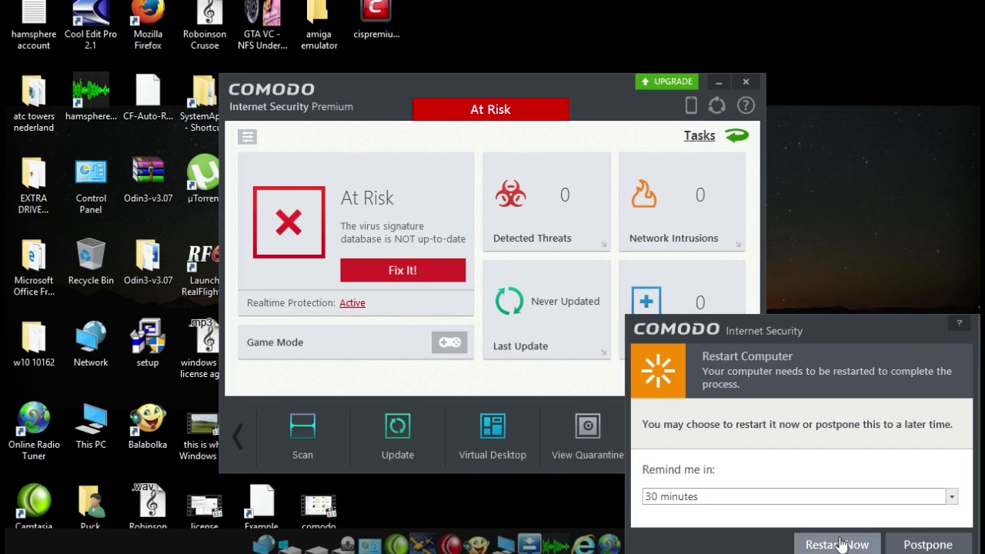
left_click(926, 543)
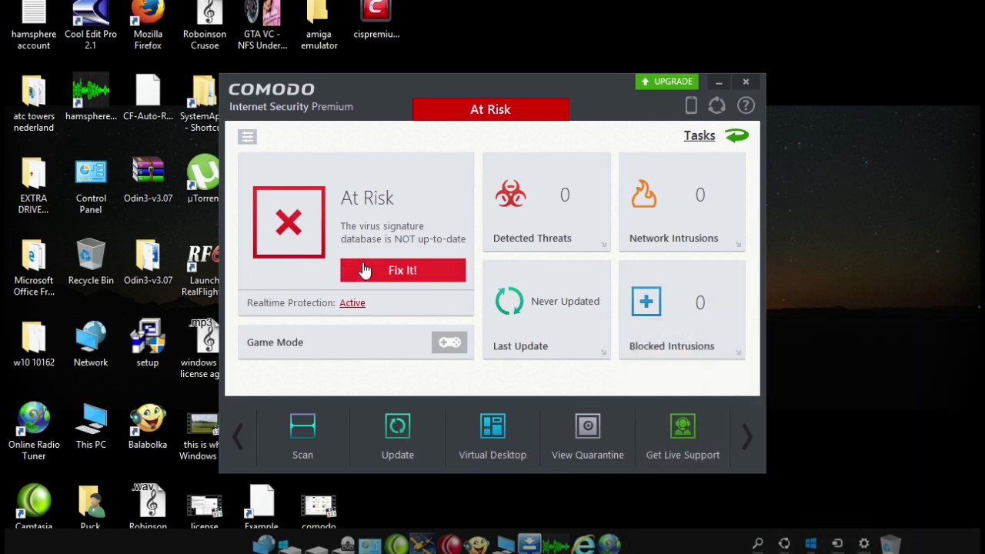
mouse_move(730, 150)
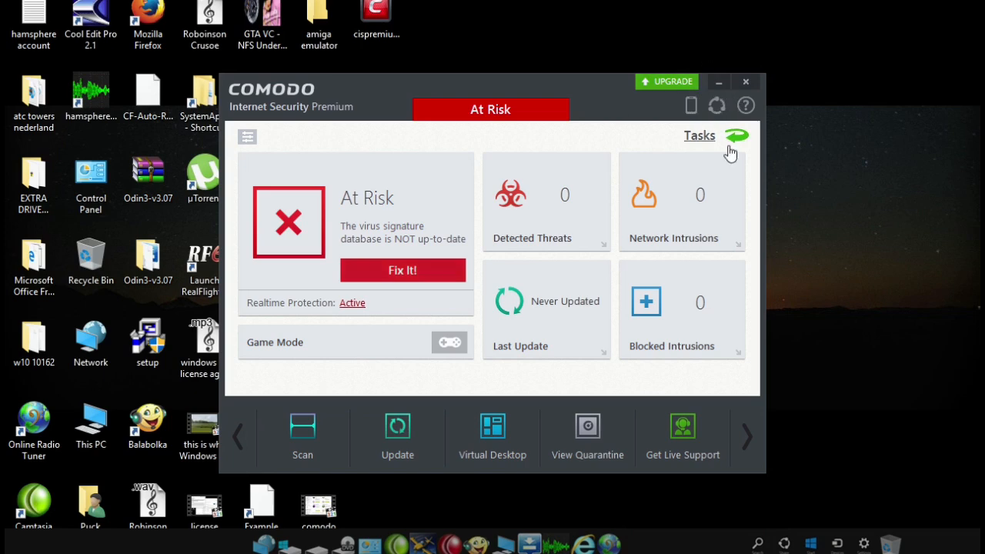
left_click(699, 135)
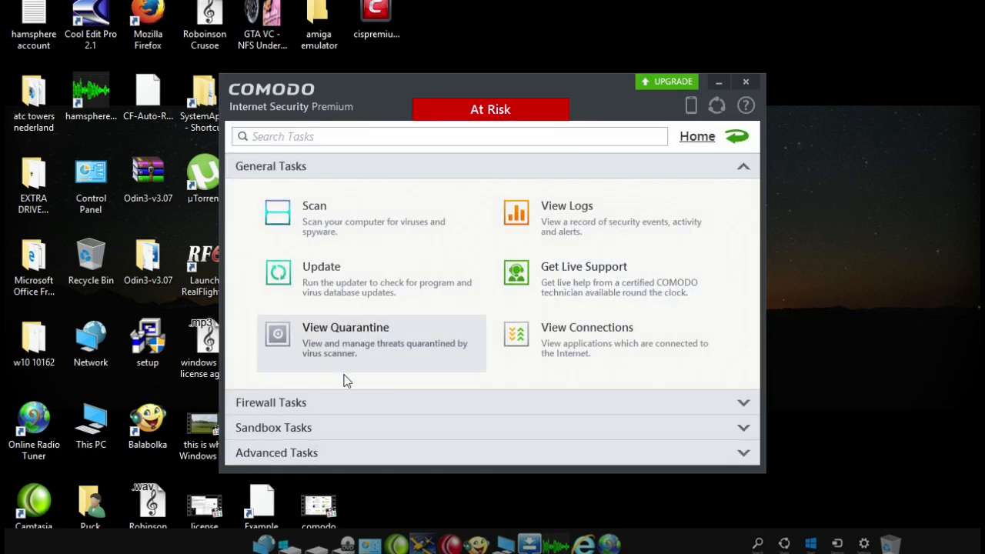
- Use Firewall Tasks > Stop Network Activity to block all network traffic
left_click(270, 403)
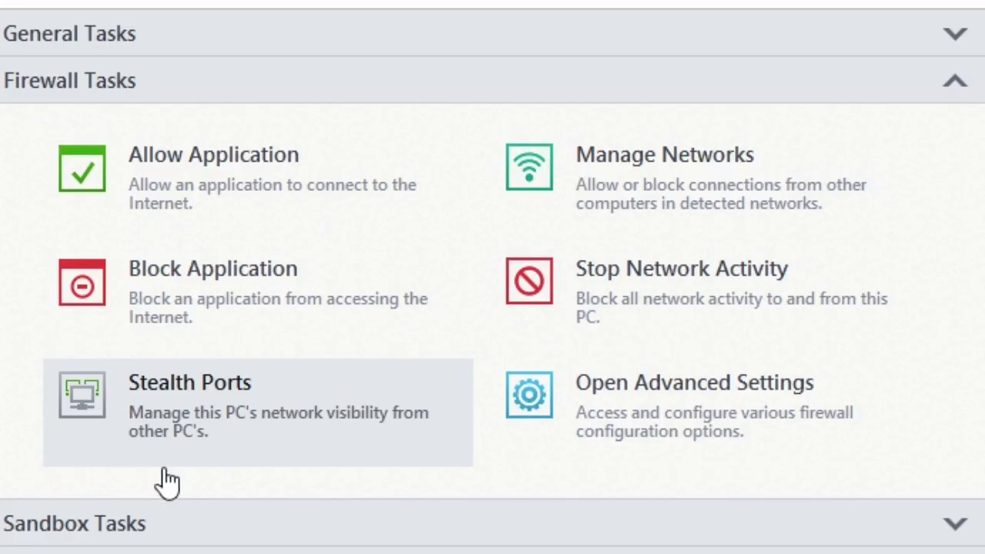
mouse_move(607, 288)
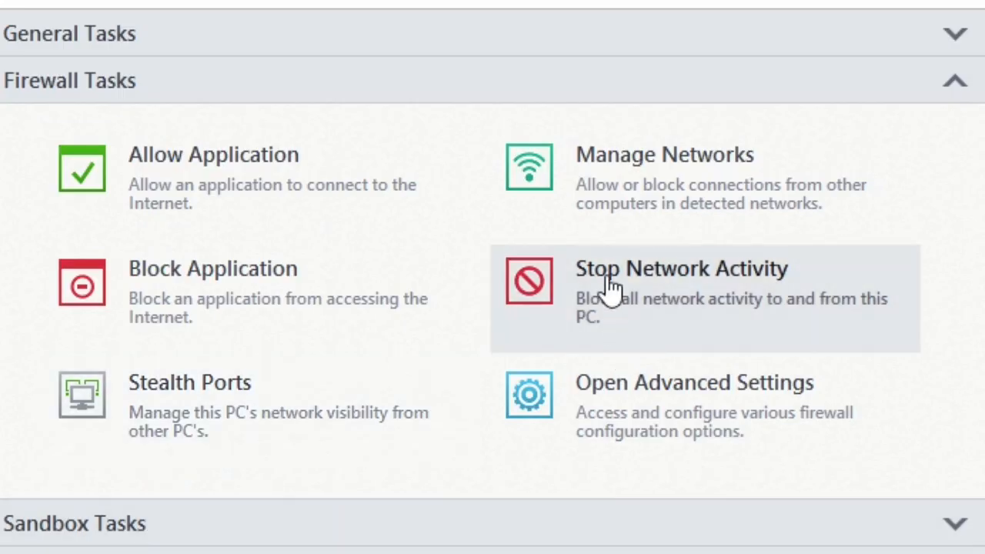
left_click(679, 268)
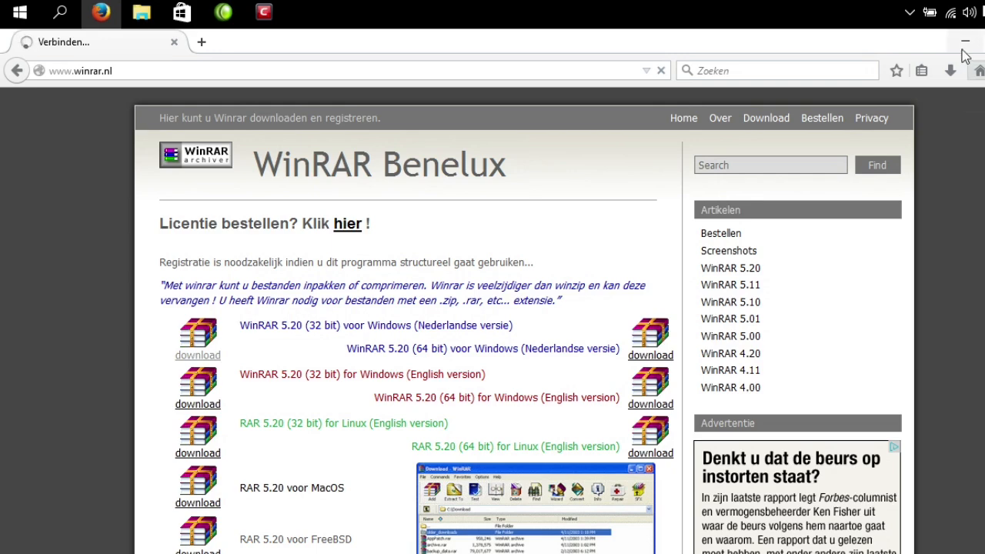
mouse_move(950, 11)
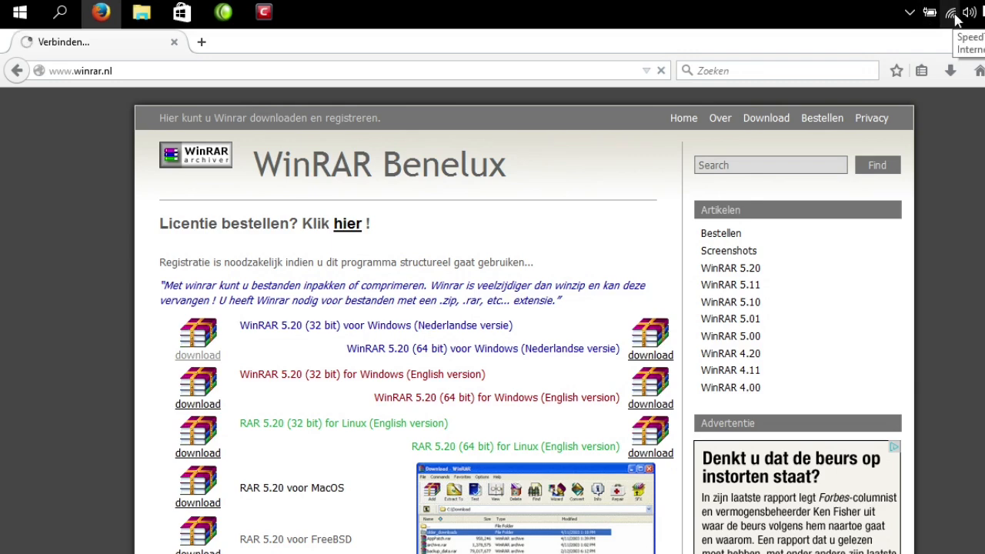
mouse_move(841, 54)
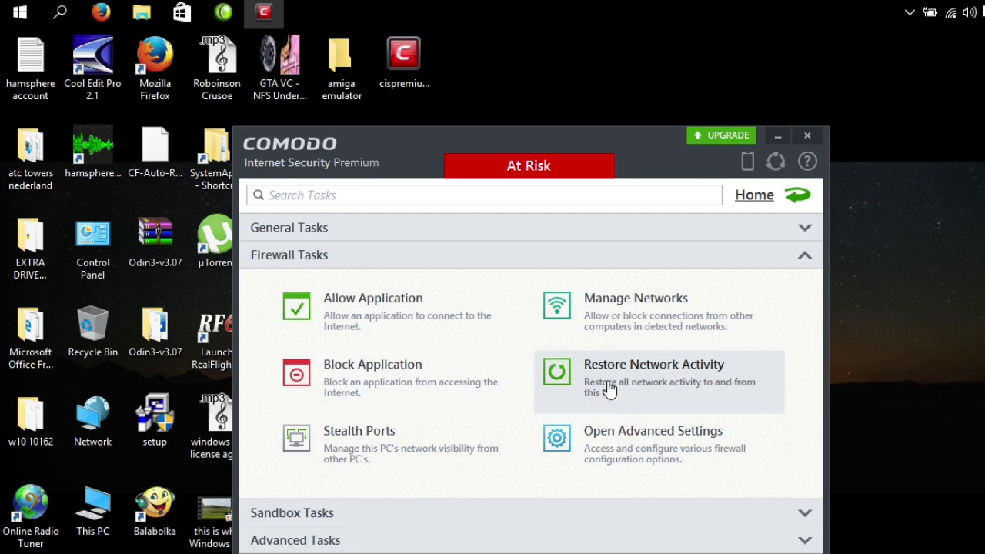
- Restore all network activity from the Firewall Tasks list
left_click(654, 377)
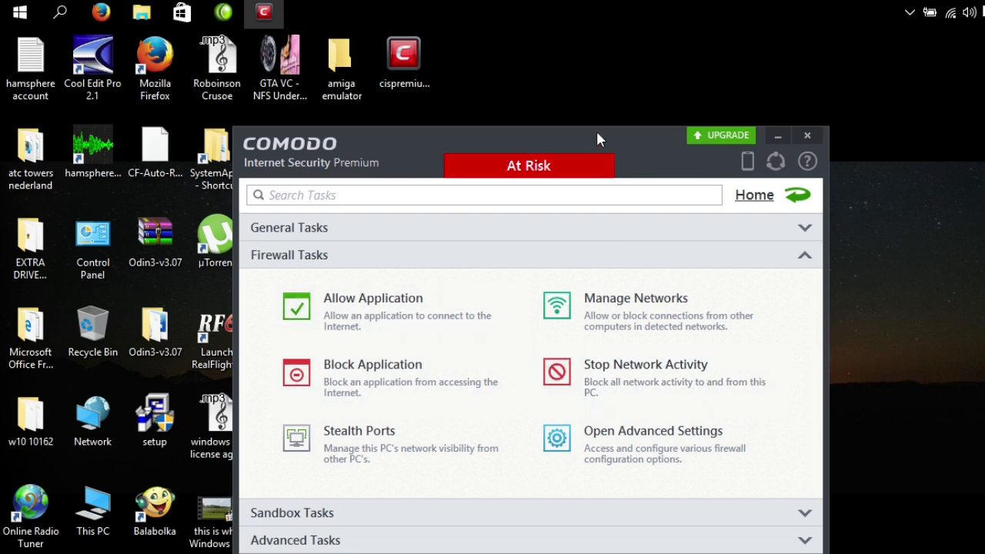
mouse_move(777, 152)
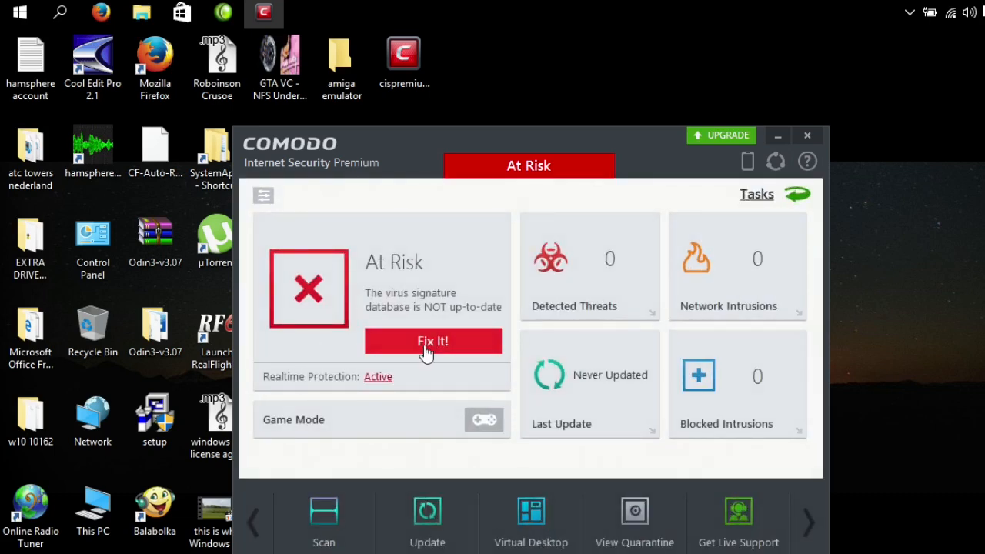
- Start the virus signature download with Fix It! on the home dashboard
left_click(433, 341)
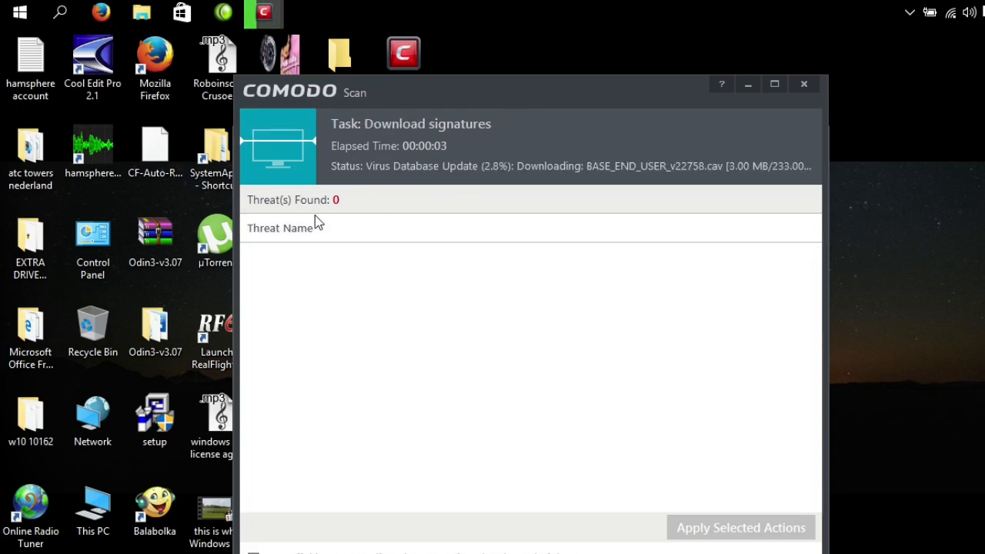
mouse_move(789, 193)
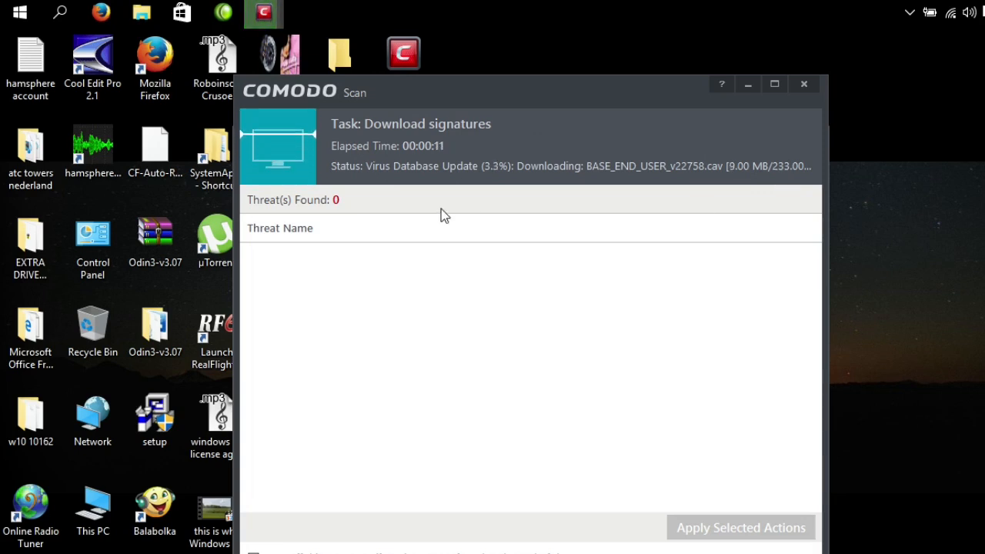
mouse_move(485, 173)
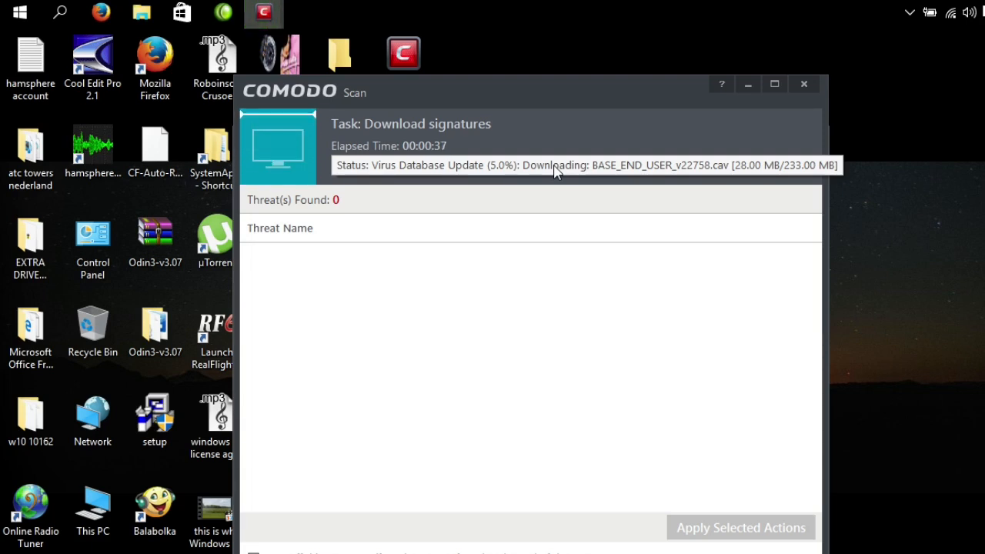
mouse_move(486, 204)
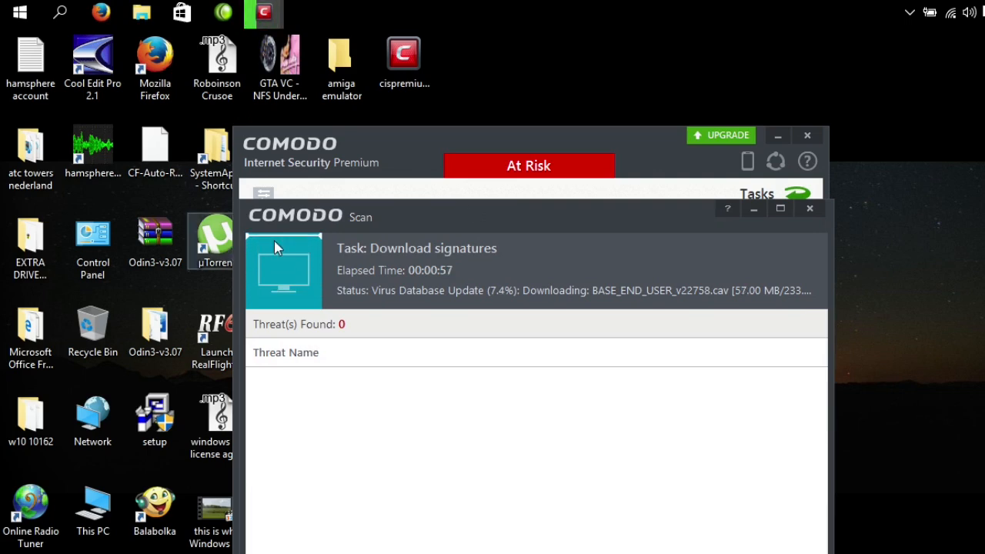
mouse_move(421, 167)
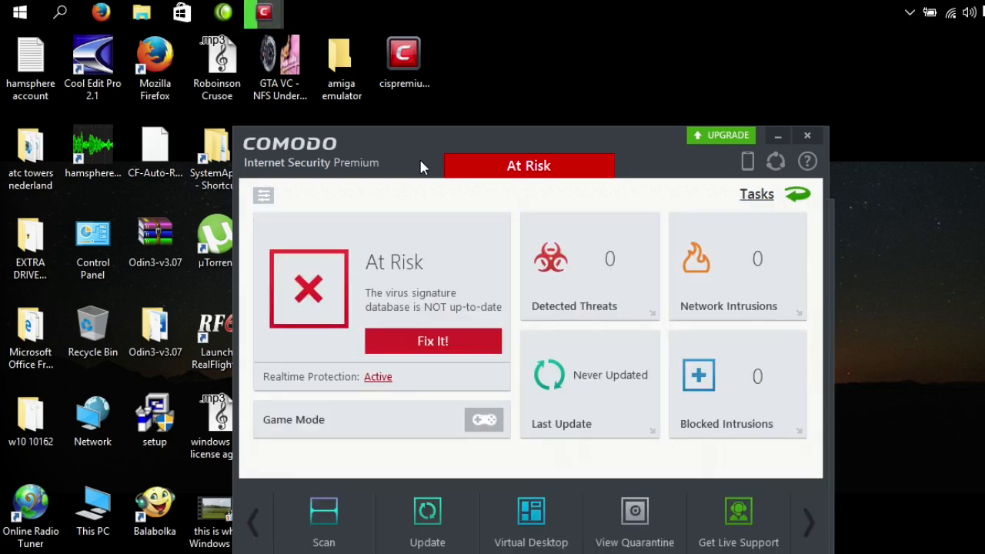
mouse_move(282, 232)
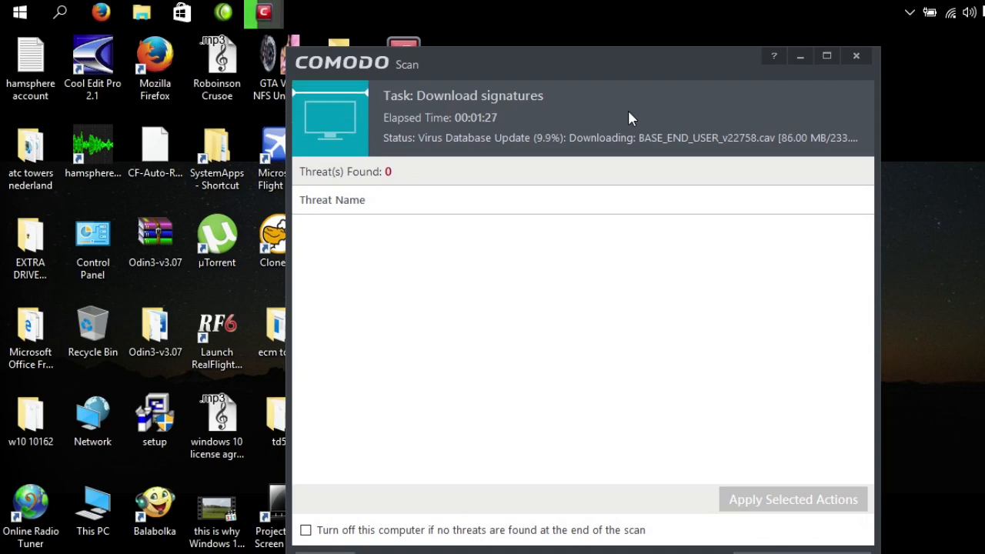
mouse_move(718, 376)
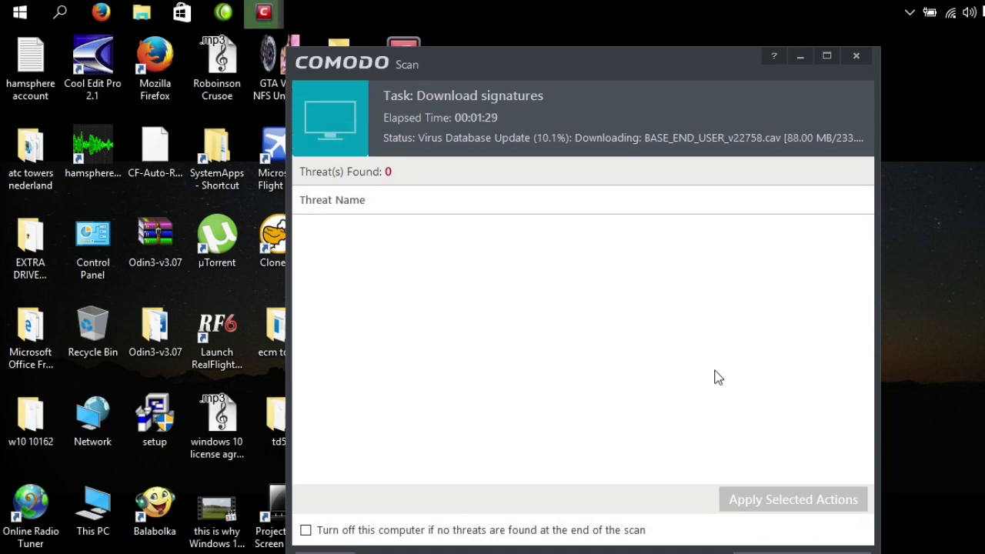